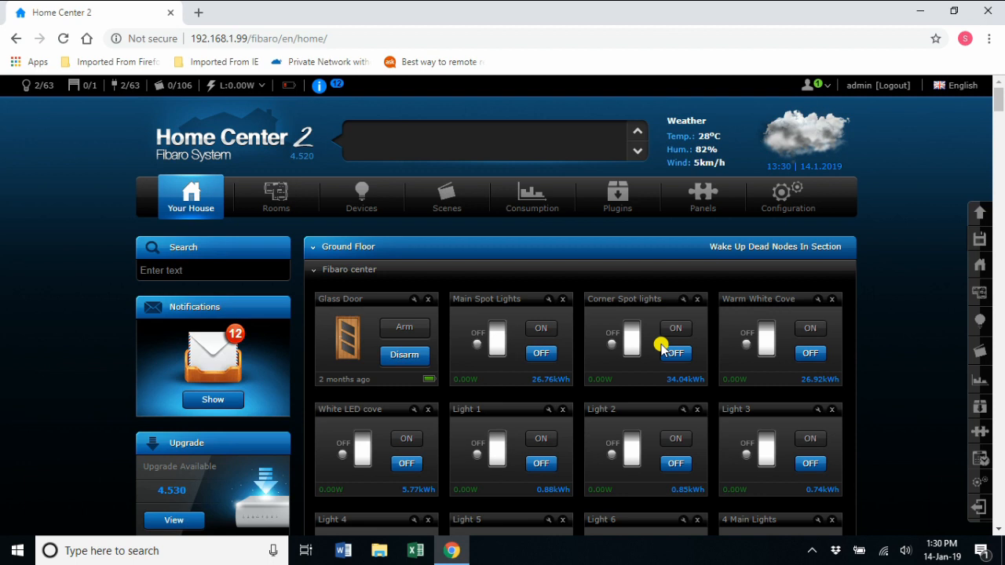
{"action": "mouse_move", "coordinate": [567, 271]}
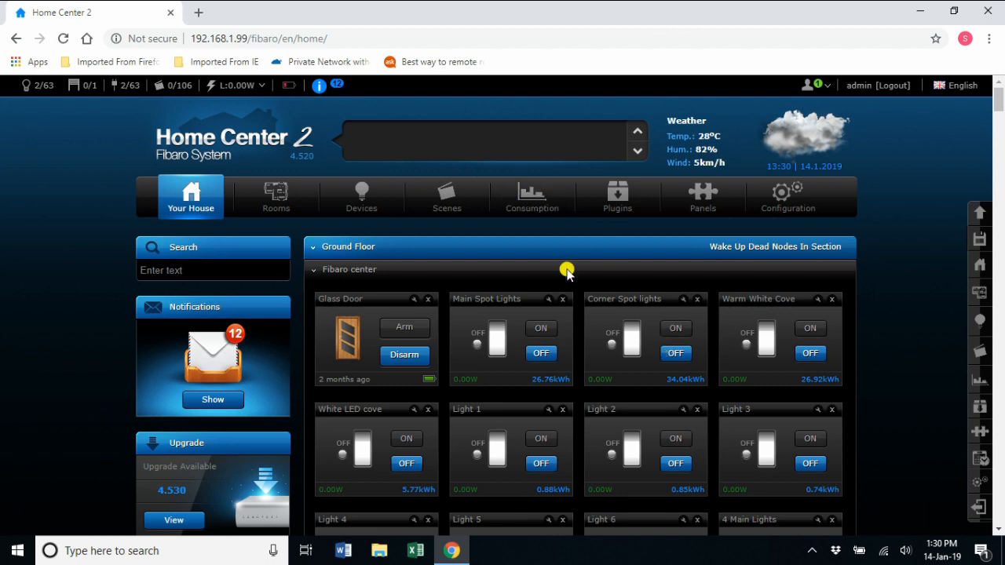
{"action": "mouse_move", "coordinate": [917, 283]}
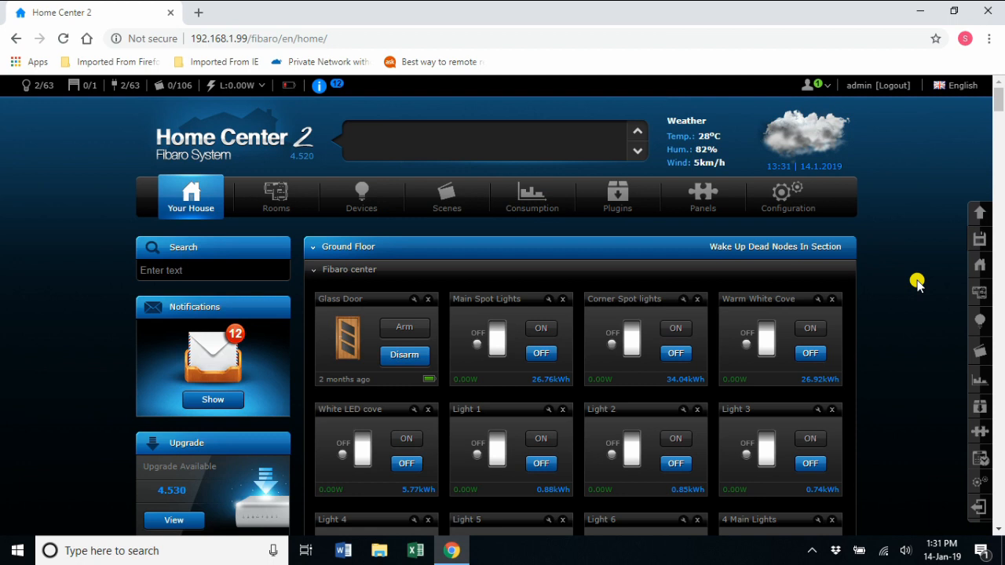
{"action": "mouse_move", "coordinate": [713, 430]}
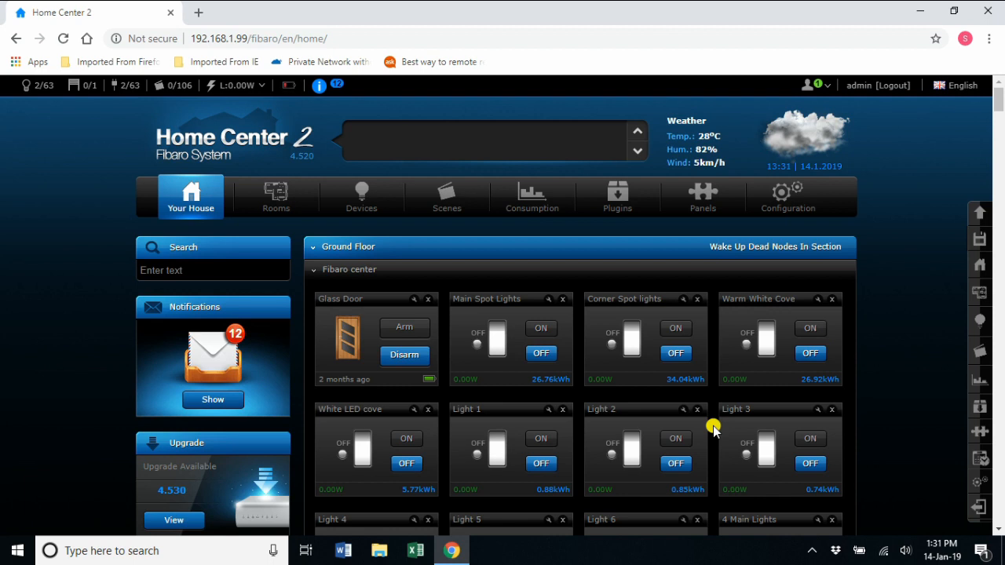
{"action": "mouse_move", "coordinate": [886, 455]}
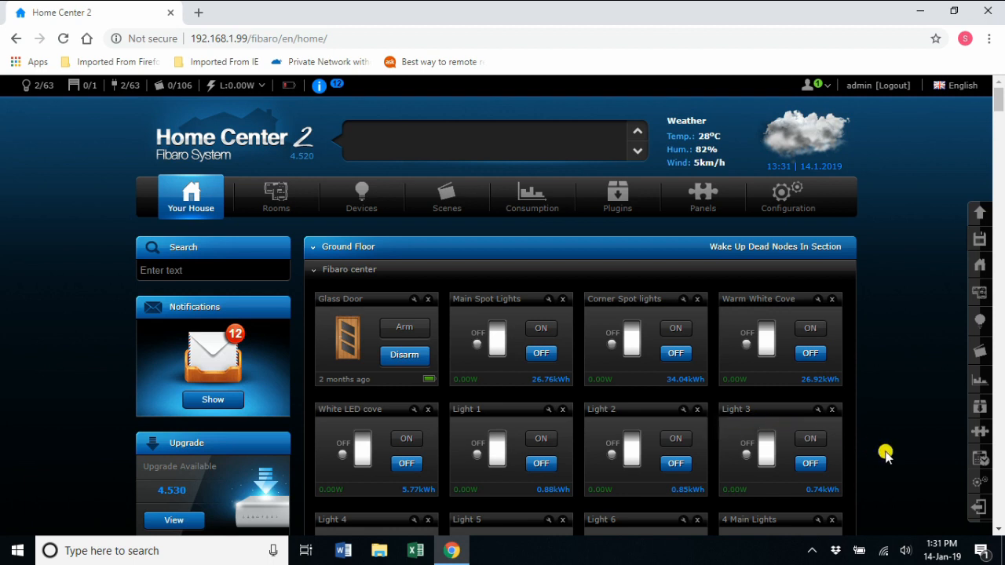
{"action": "mouse_move", "coordinate": [542, 448]}
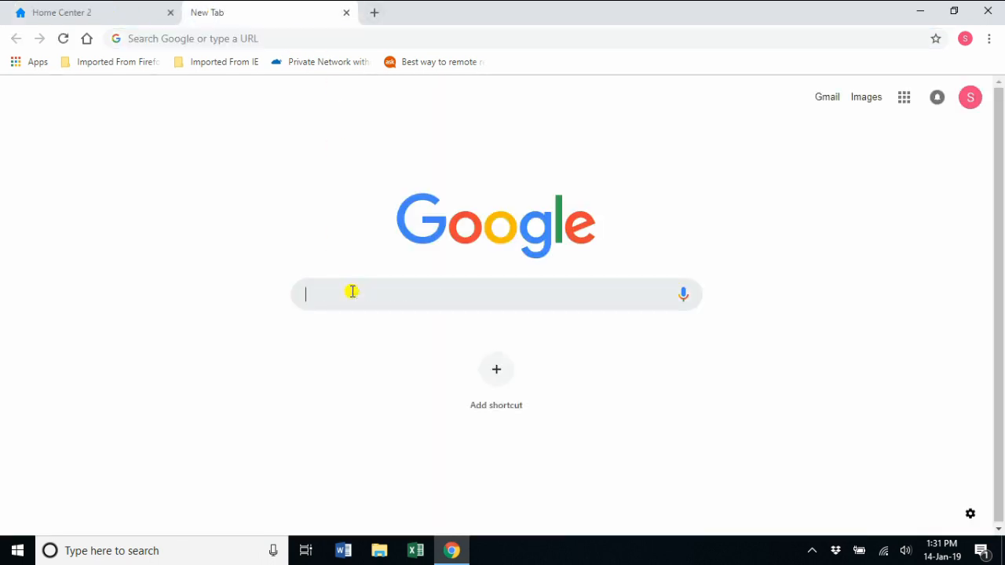
Step: Search Google for 'windows php' and open the windows.php.net downloads/releases listing
{"action": "type", "text": "windows php"}
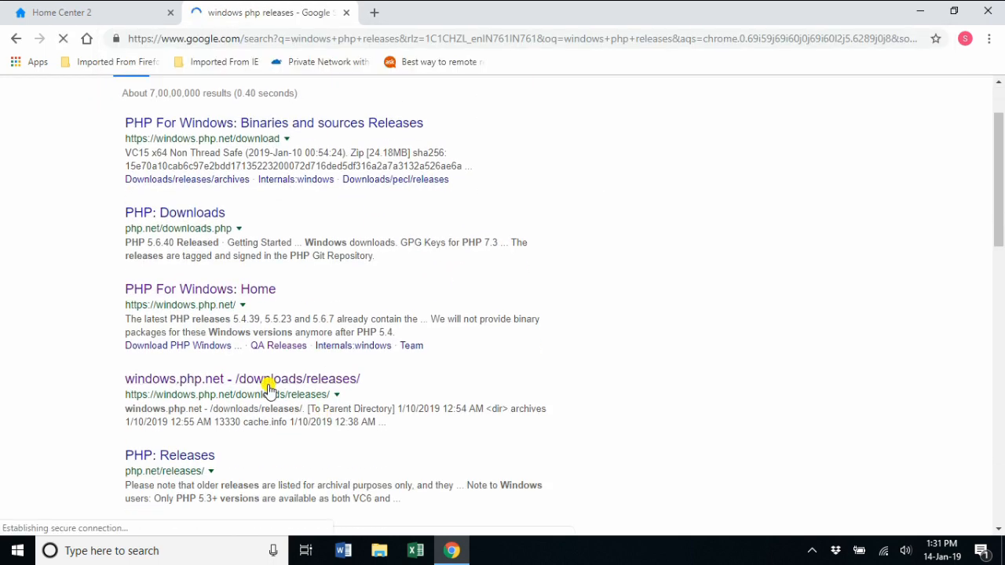
{"action": "left_click", "coordinate": [242, 379]}
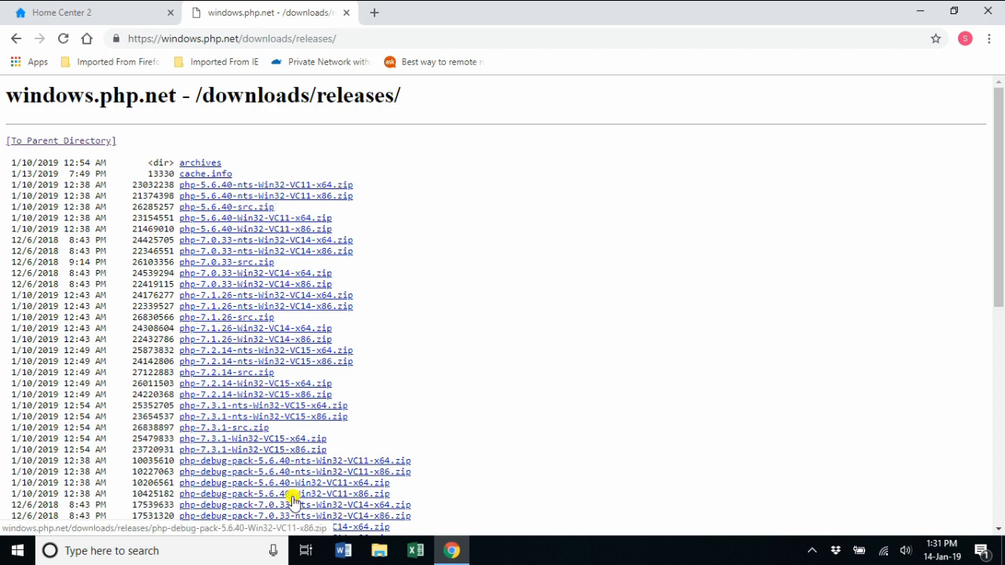
{"action": "mouse_move", "coordinate": [383, 276]}
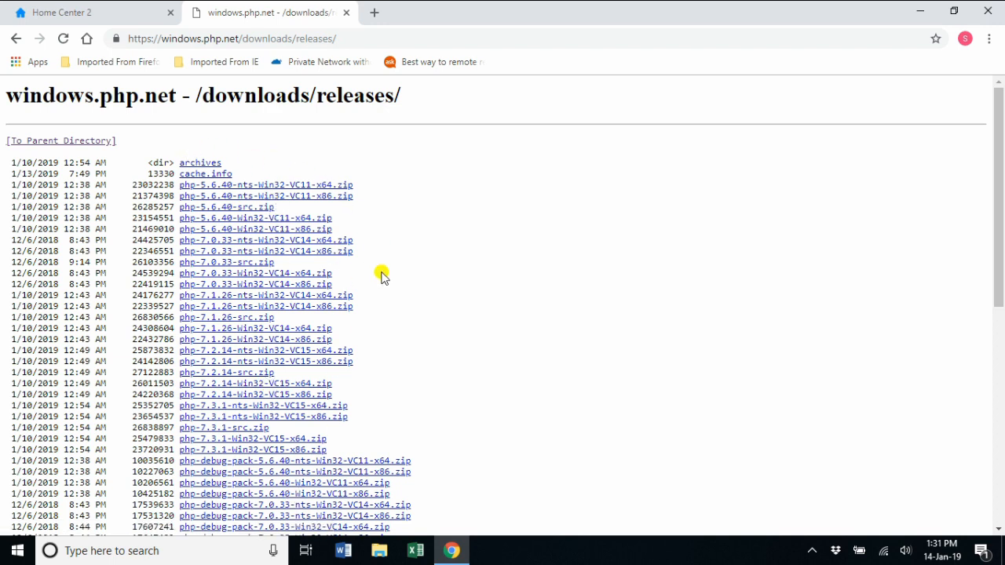
{"action": "scroll", "scroll_direction": "down", "scroll_amount": 3}
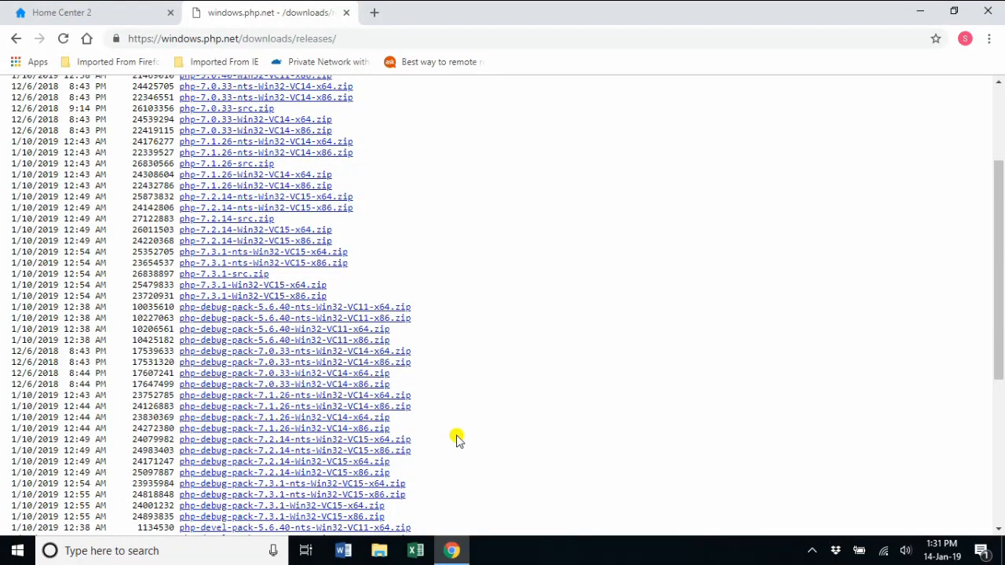
{"action": "mouse_move", "coordinate": [130, 550]}
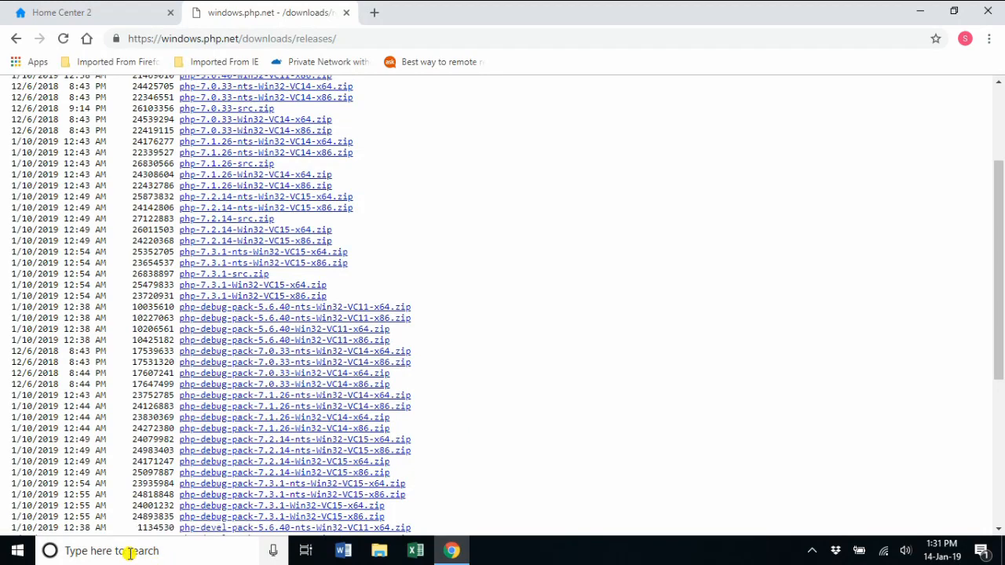
{"action": "left_click", "coordinate": [110, 551]}
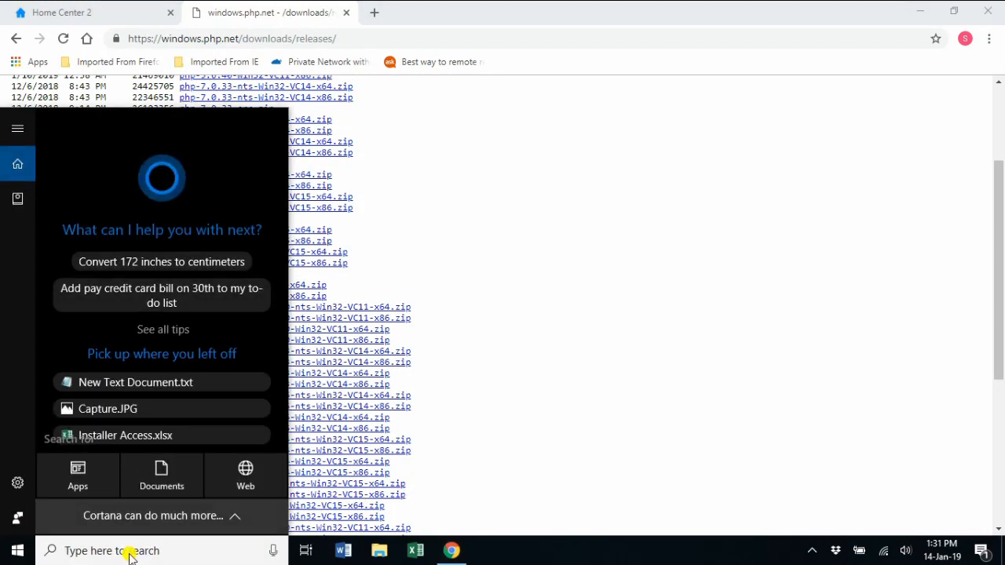
{"action": "type", "text": "my com"}
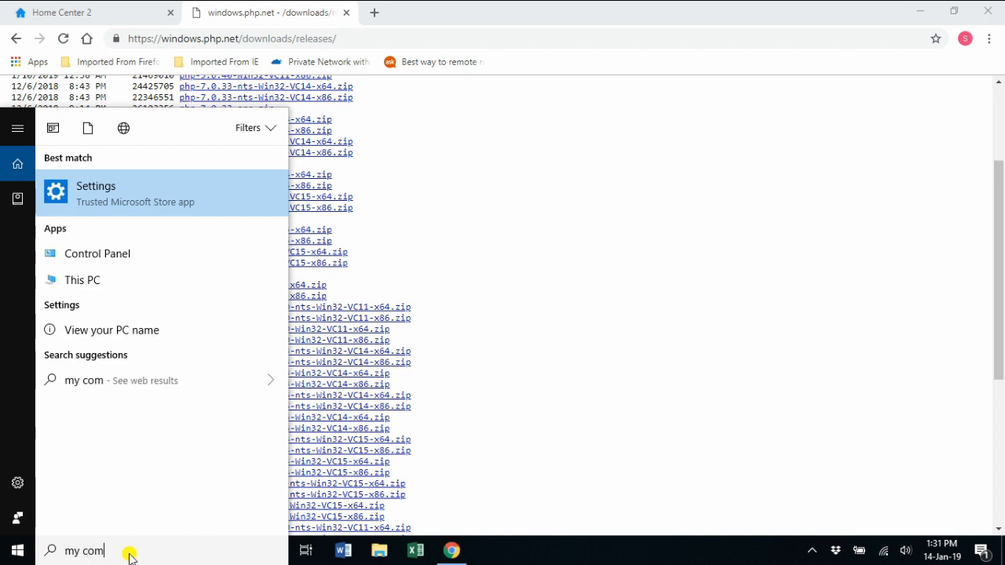
{"action": "right_click", "coordinate": [82, 280]}
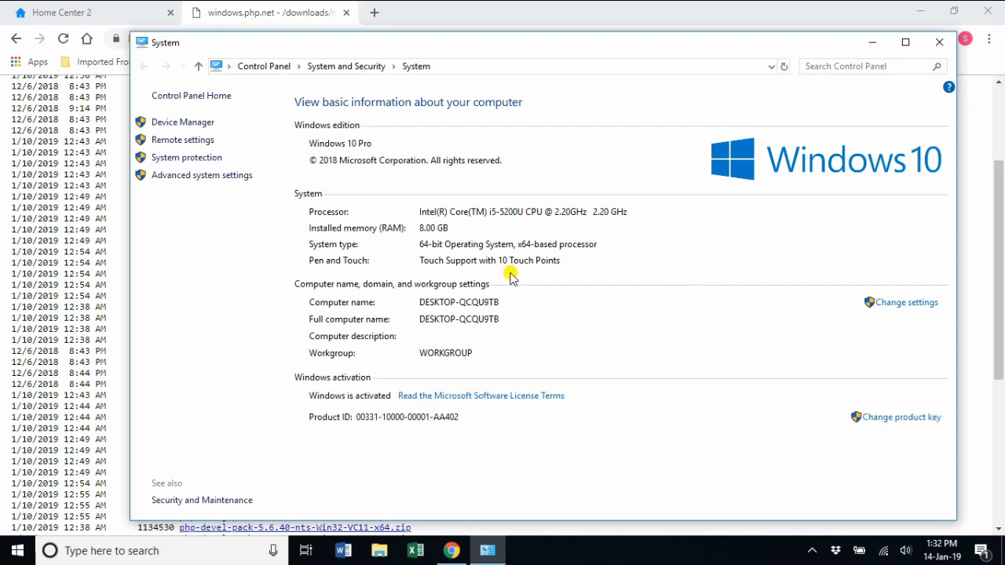
{"action": "mouse_move", "coordinate": [562, 264]}
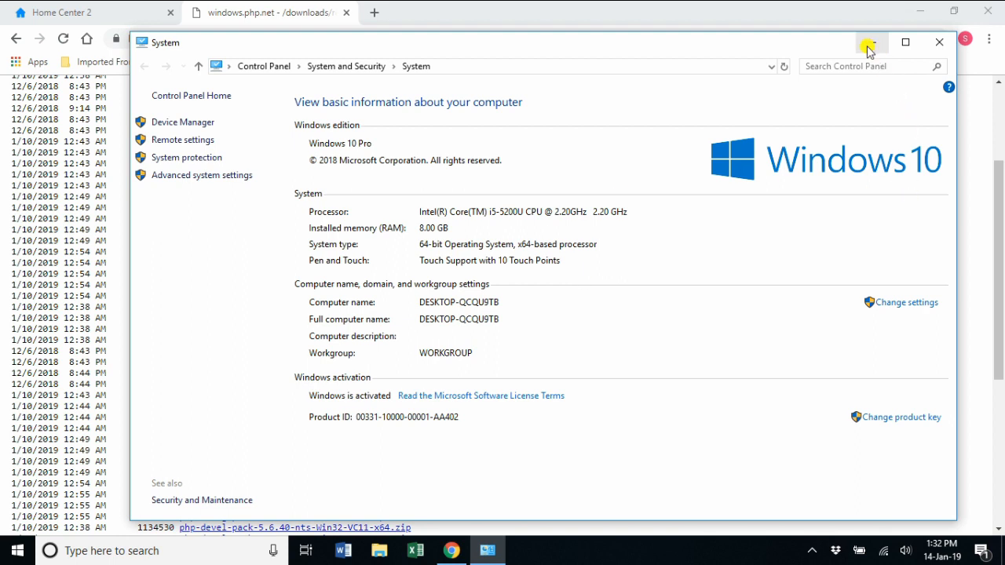
{"action": "mouse_move", "coordinate": [872, 43]}
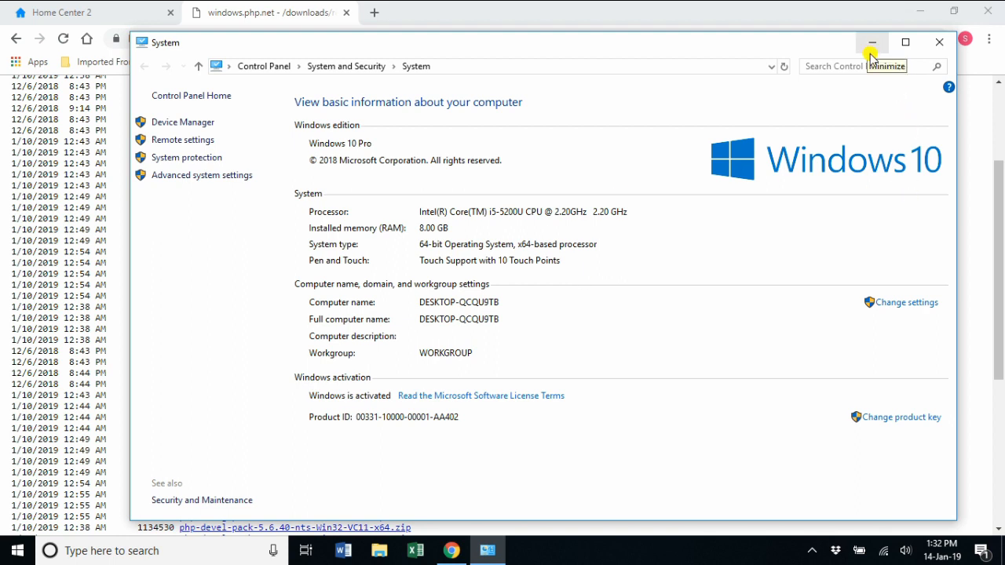
{"action": "left_click", "coordinate": [872, 42]}
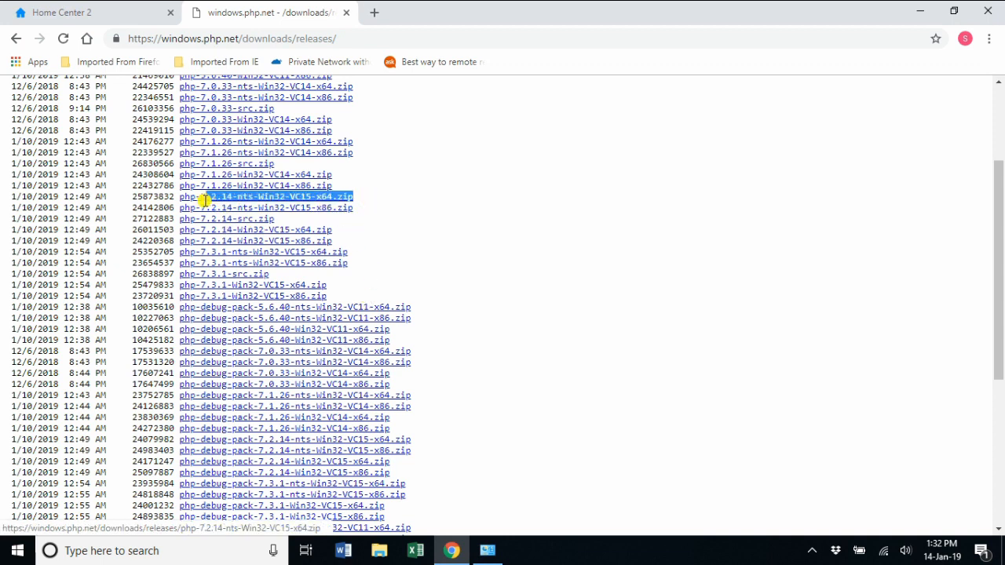
{"action": "mouse_move", "coordinate": [338, 288]}
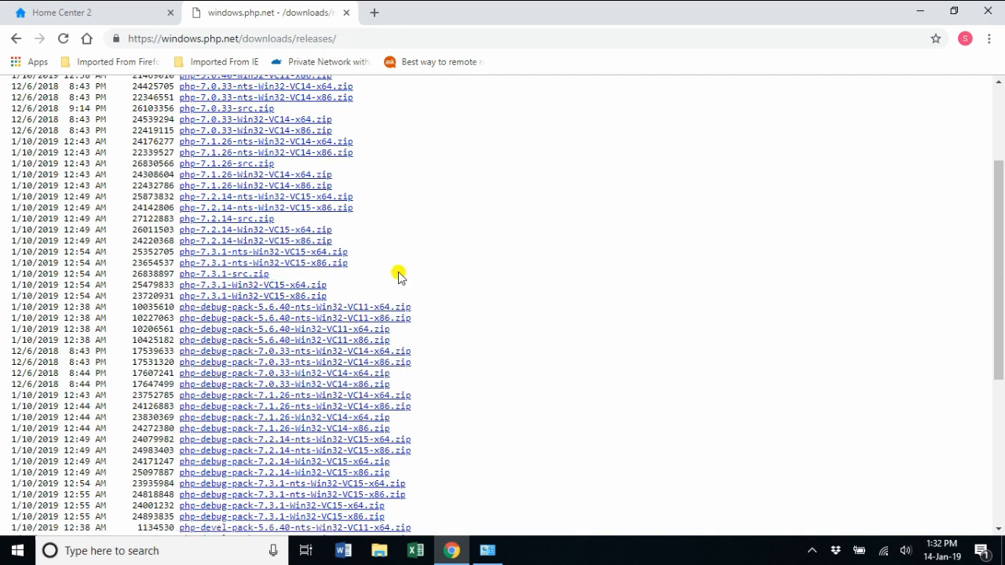
{"action": "mouse_move", "coordinate": [263, 285]}
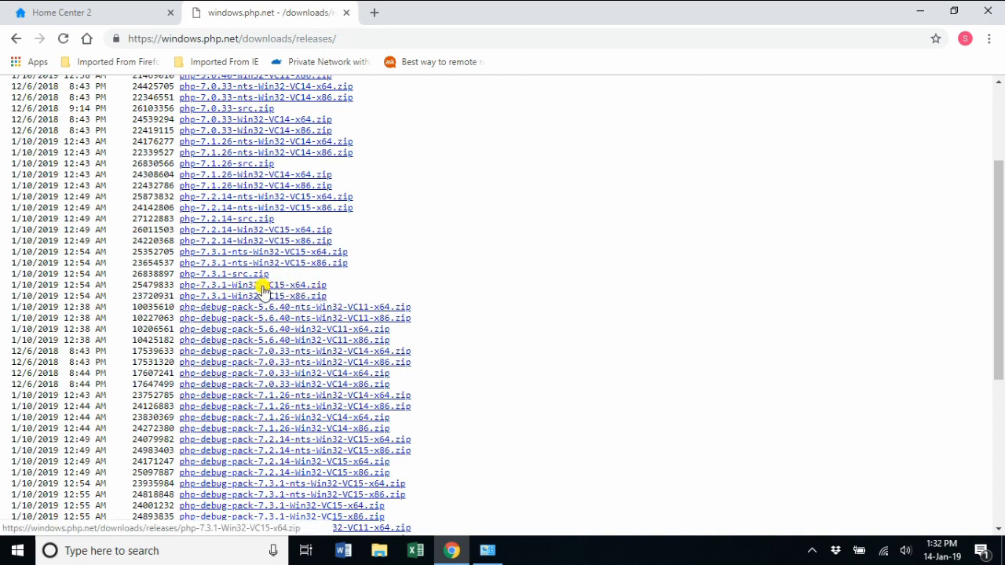
Step: Download php-7.3.1-Win32-VC15-x64.zip from the releases listing
{"action": "left_click", "coordinate": [263, 284]}
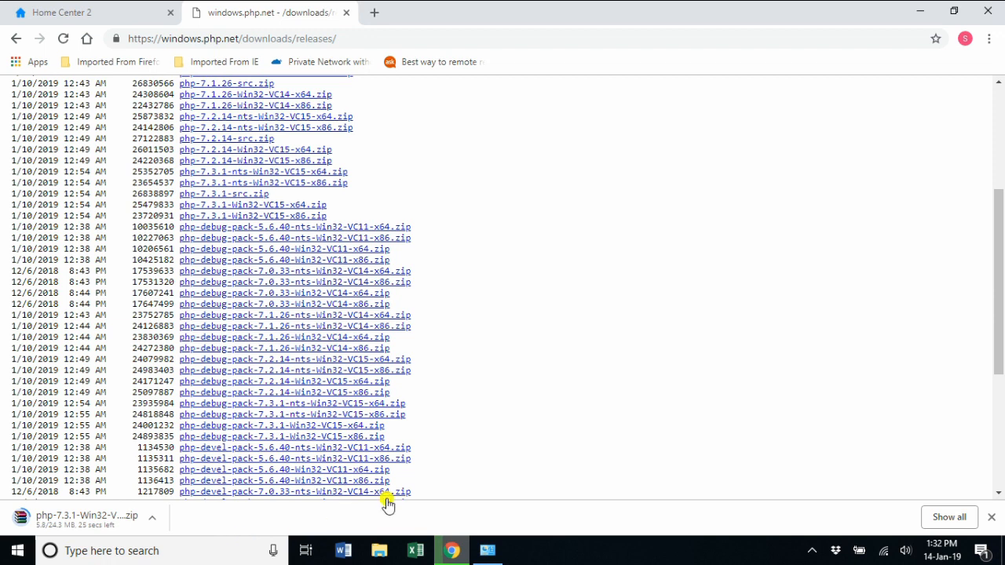
{"action": "mouse_move", "coordinate": [187, 526]}
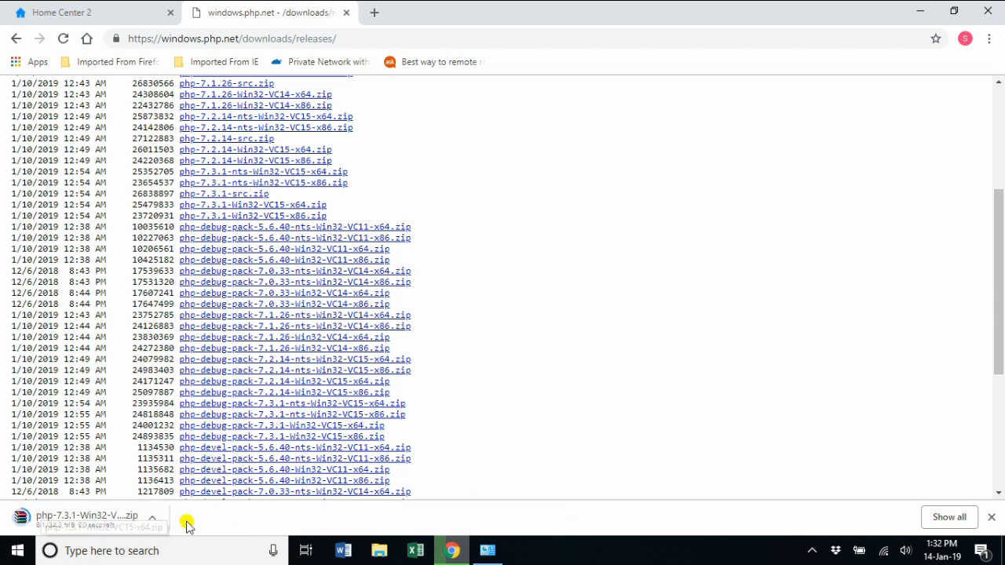
{"action": "mouse_move", "coordinate": [75, 515]}
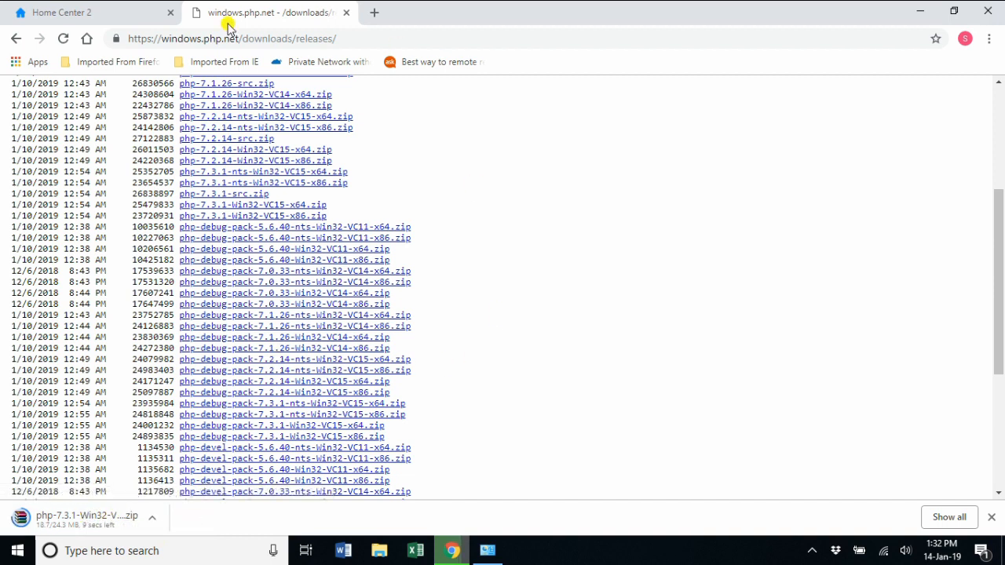
Step: Return to the Home Center 2 dashboard tab while the PHP zip downloads
{"action": "left_click", "coordinate": [63, 12]}
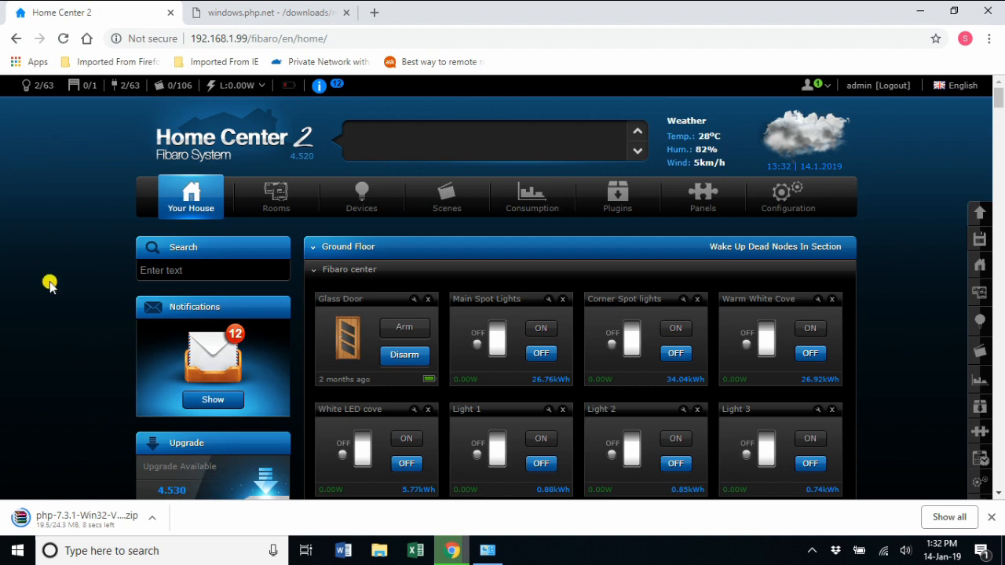
{"action": "mouse_move", "coordinate": [904, 130]}
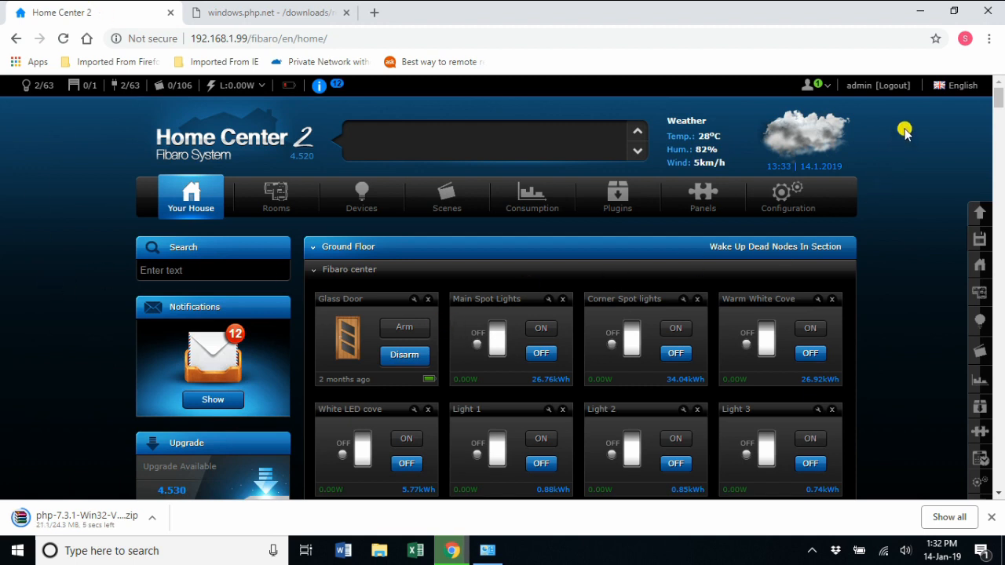
{"action": "mouse_move", "coordinate": [847, 85]}
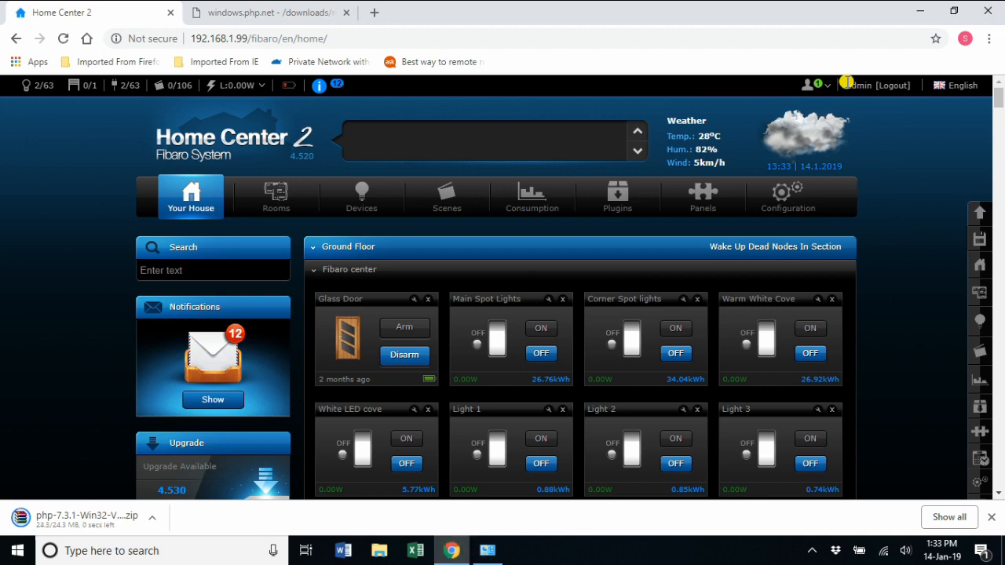
{"action": "mouse_move", "coordinate": [897, 155]}
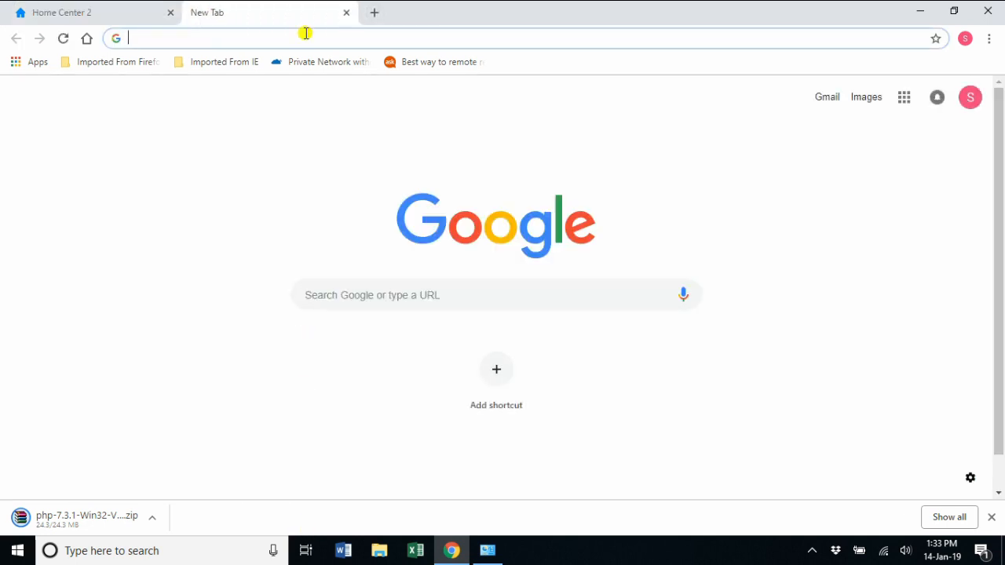
{"action": "mouse_move", "coordinate": [181, 204]}
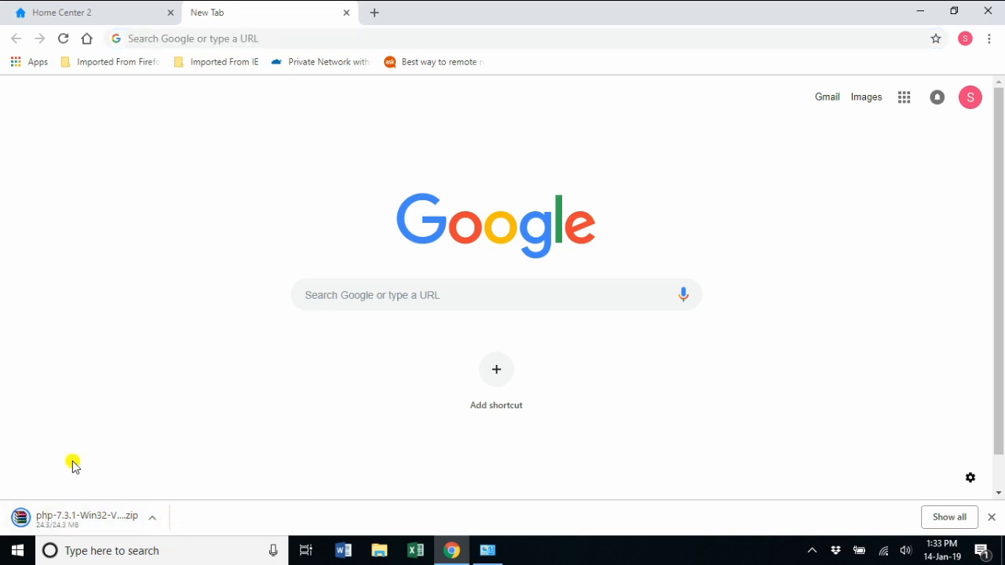
{"action": "mouse_move", "coordinate": [230, 414]}
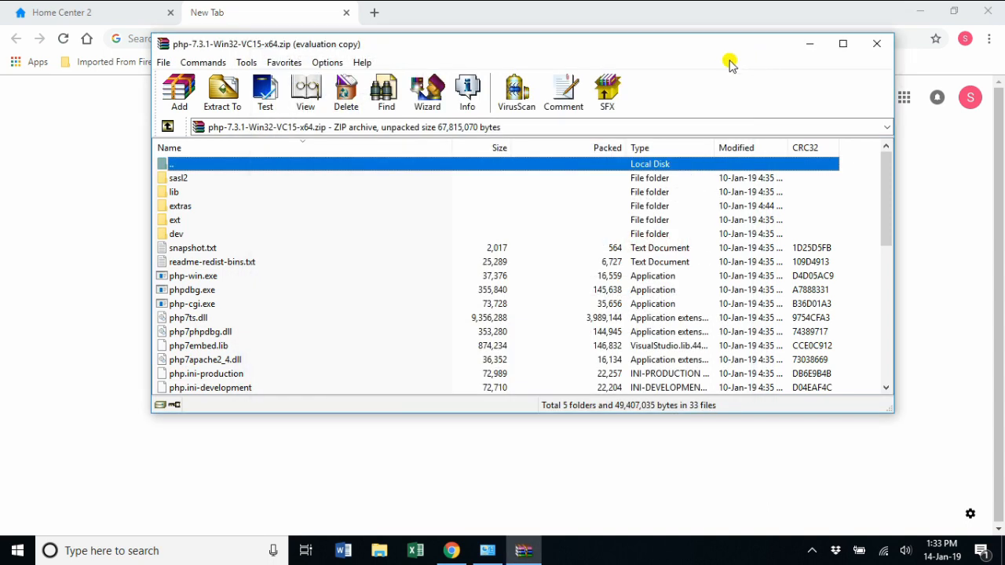
{"action": "mouse_move", "coordinate": [222, 90]}
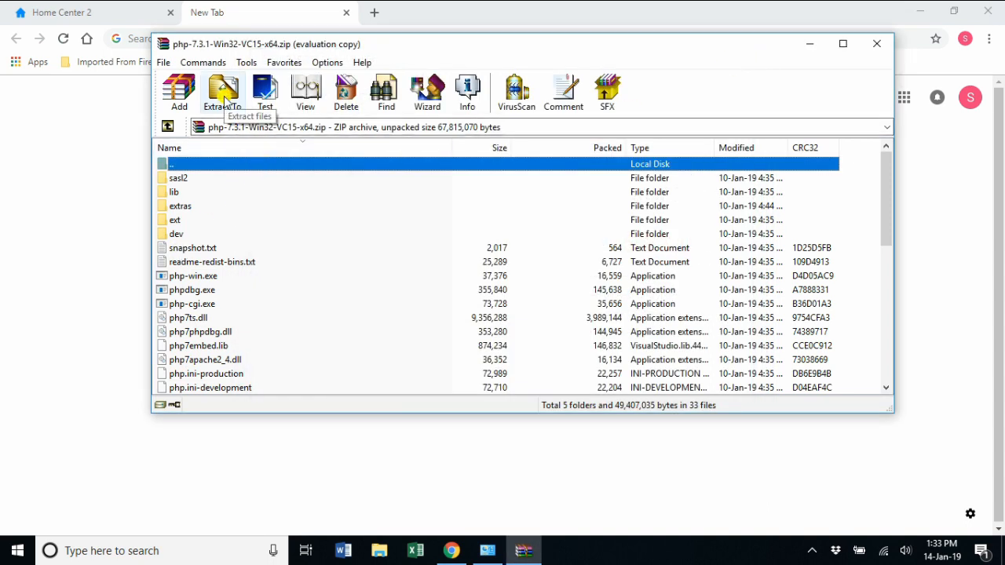
Step: Set the WinRAR extraction destination to C:\Users\dell\Downloads\myphp
{"action": "left_click", "coordinate": [223, 91]}
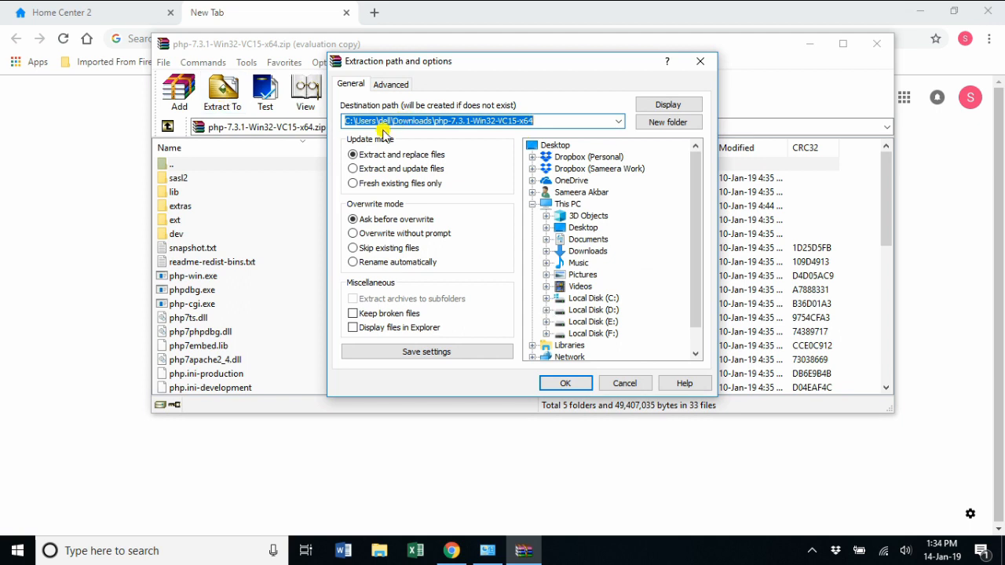
{"action": "left_click", "coordinate": [534, 120]}
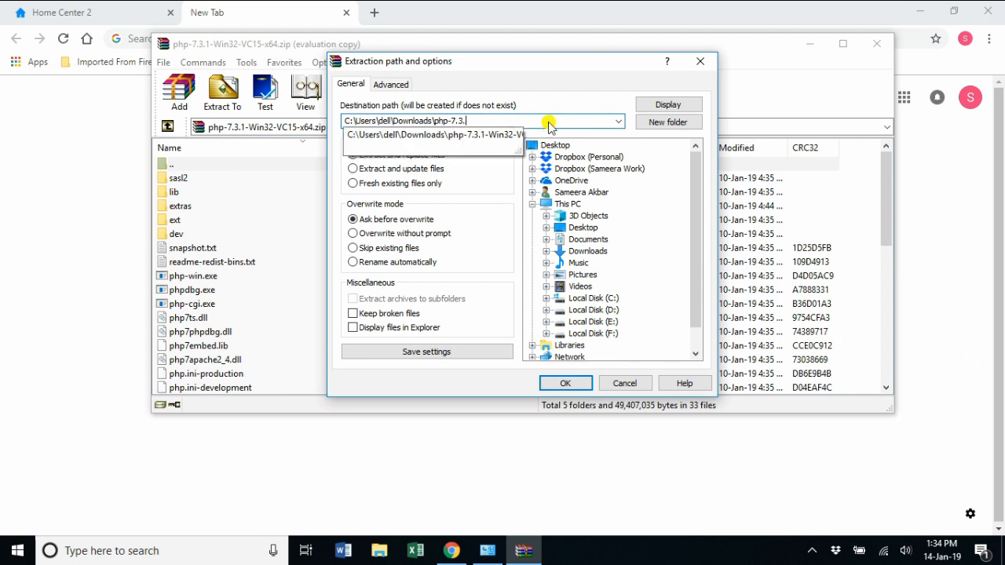
{"action": "type", "text": "m"}
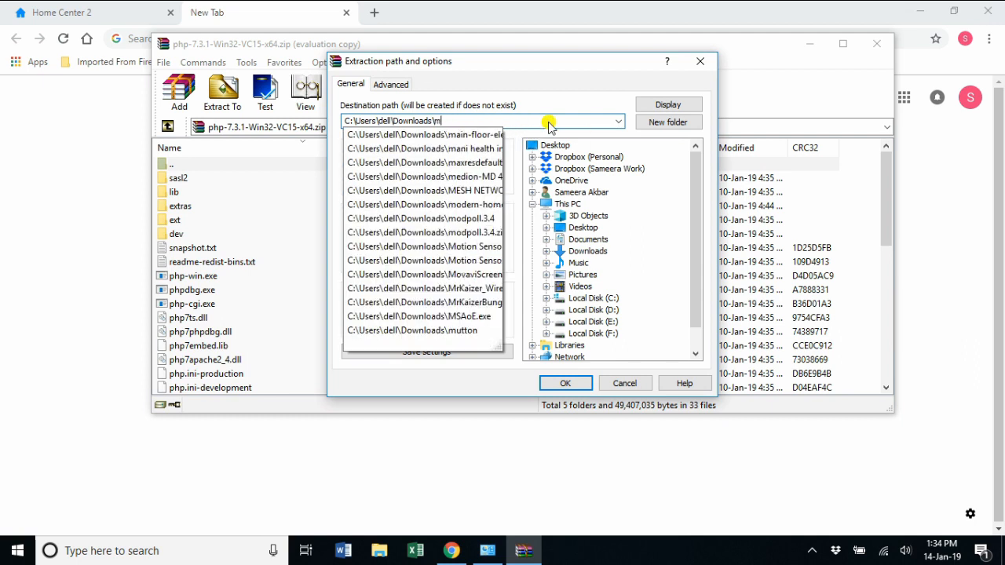
{"action": "type", "text": "yphp"}
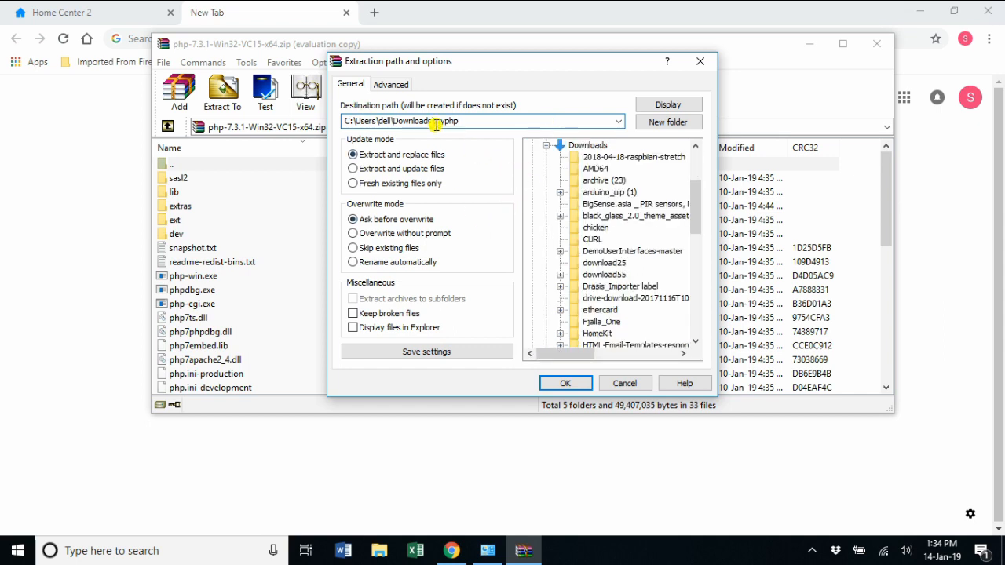
{"action": "type", "text": "myphp"}
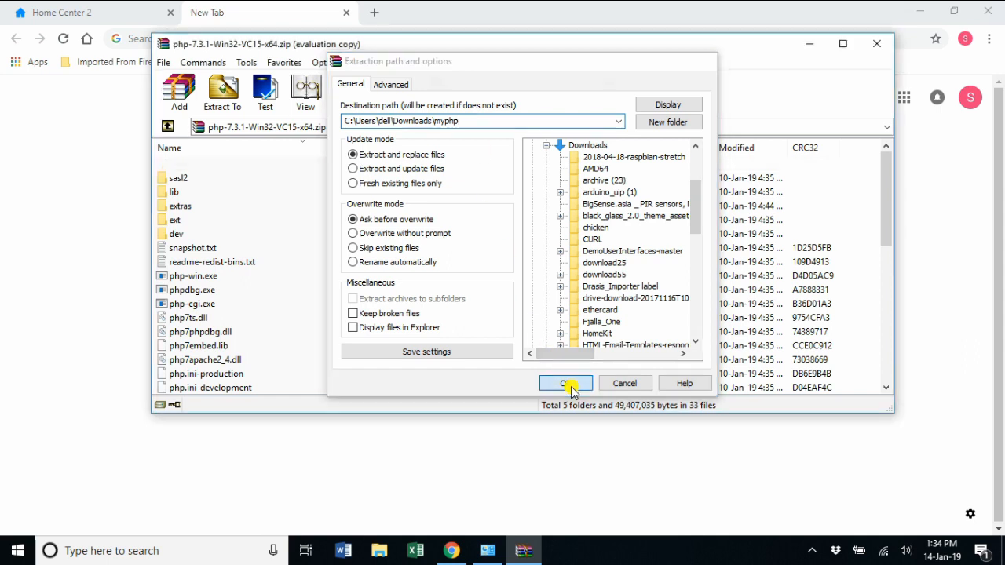
Step: Extract the archive, then find and open the myphp folder in Downloads
{"action": "left_click", "coordinate": [565, 383]}
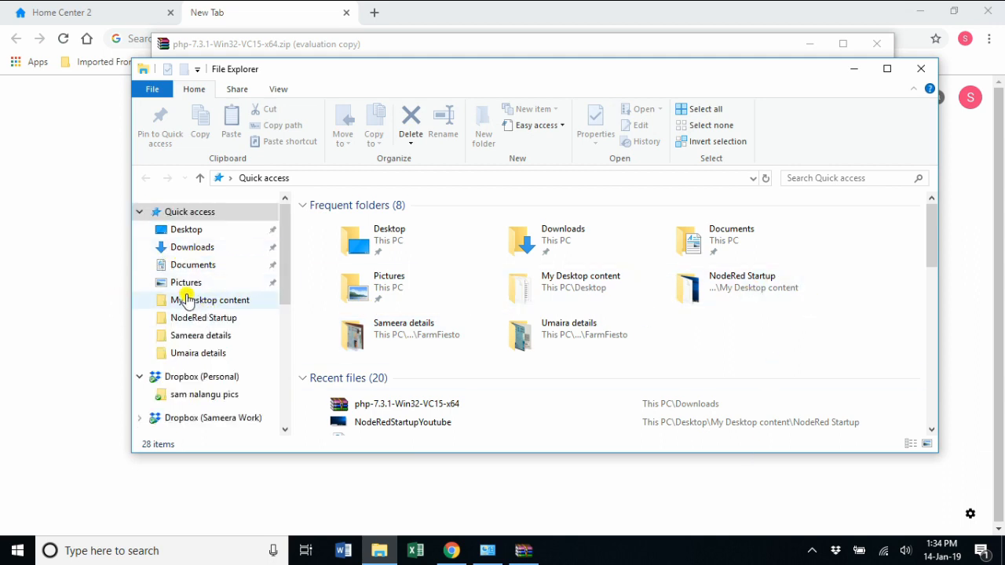
{"action": "left_click", "coordinate": [192, 247]}
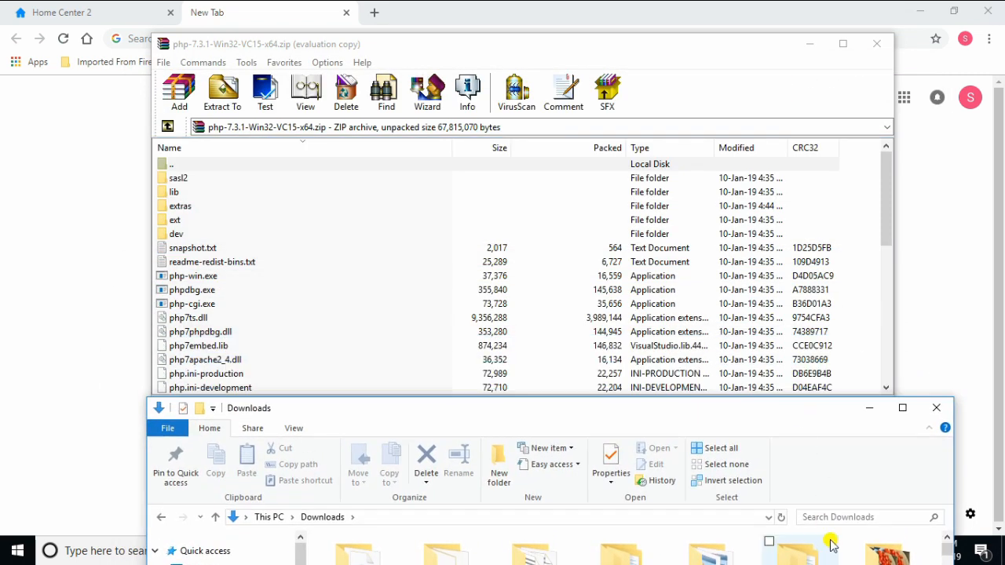
{"action": "type", "text": "m"}
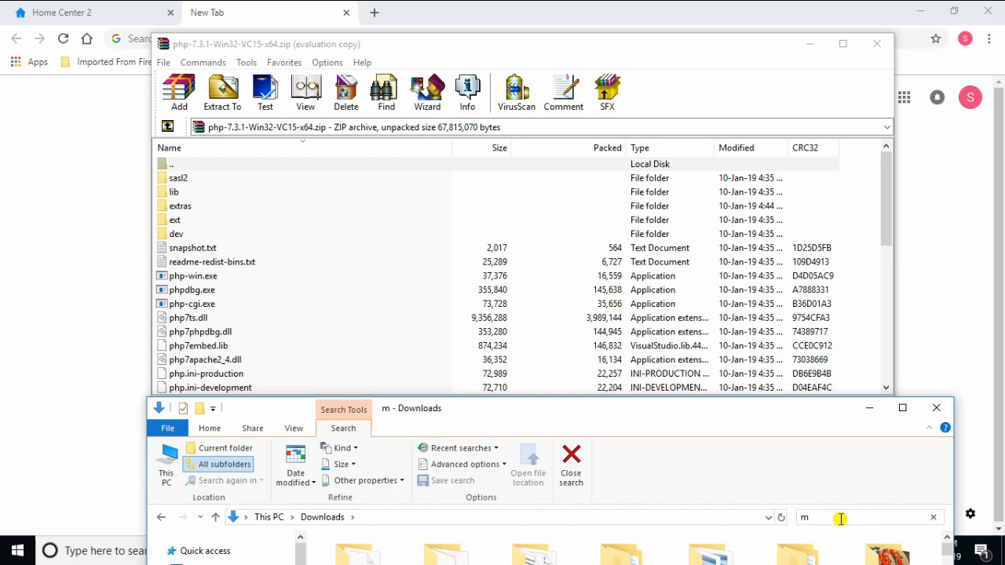
{"action": "type", "text": "yphp"}
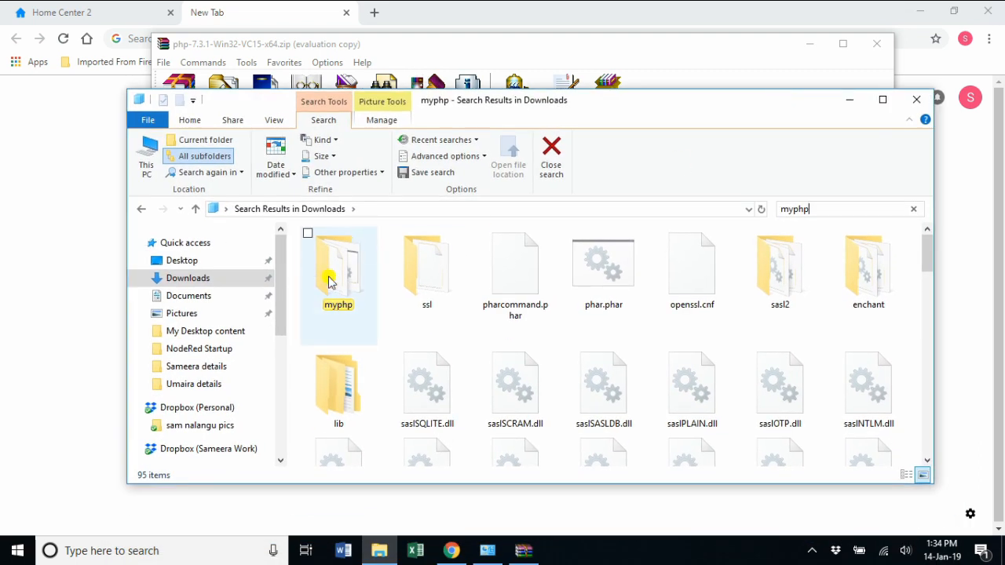
{"action": "double_click", "coordinate": [339, 275]}
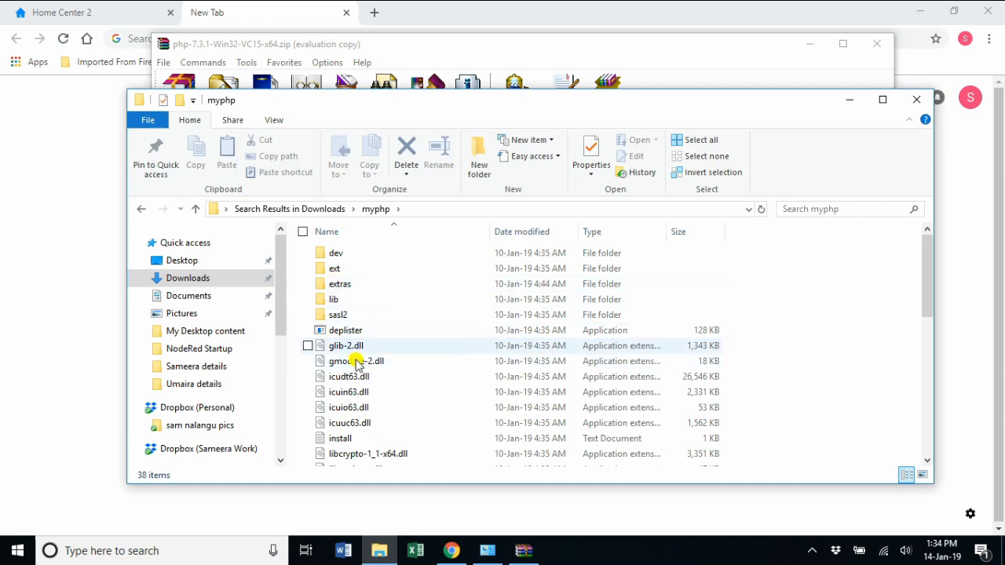
Step: Look through the extracted PHP files, then bring Chrome back to the front
{"action": "scroll", "scroll_direction": "down", "scroll_amount": 3}
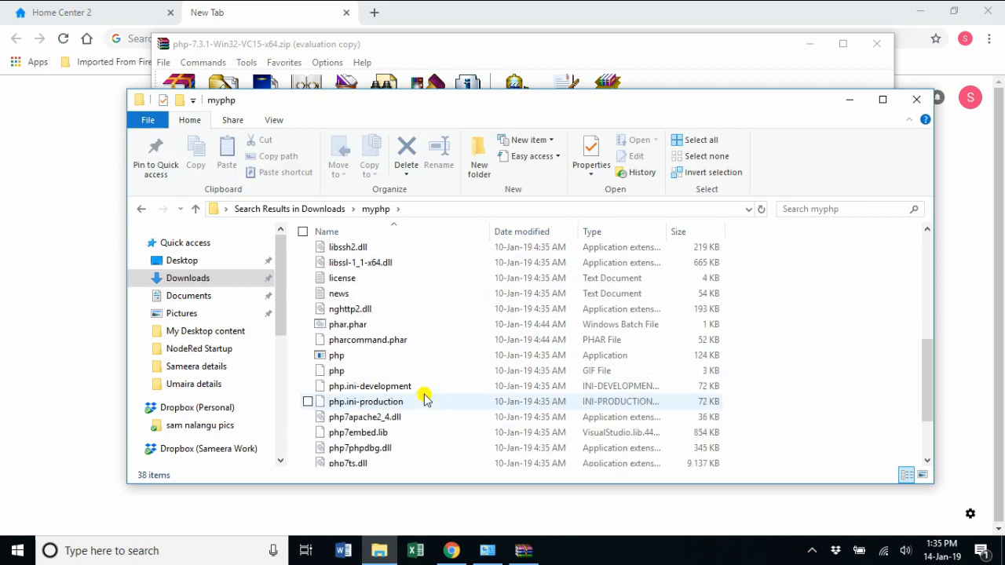
{"action": "scroll", "scroll_direction": "up", "scroll_amount": 3}
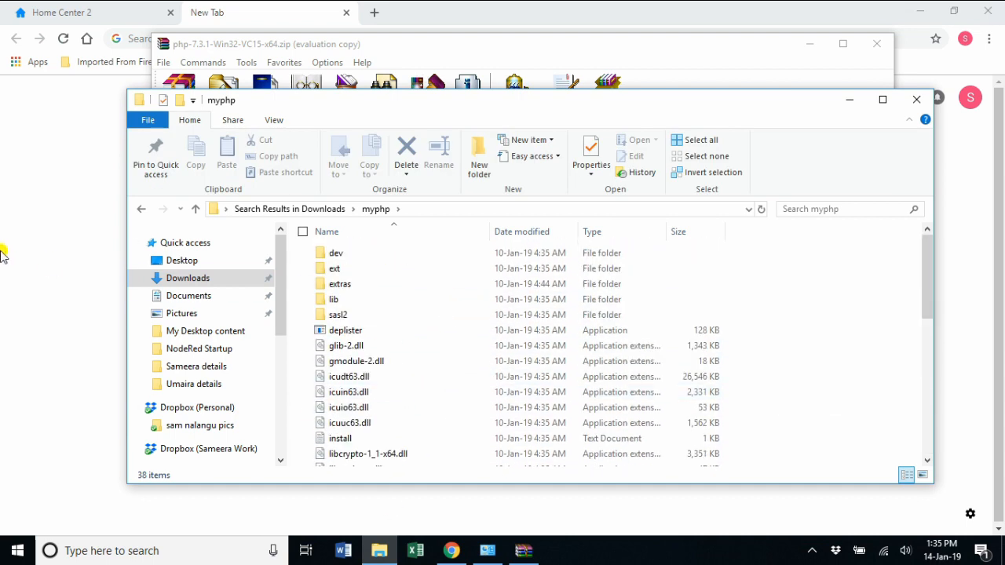
{"action": "left_click", "coordinate": [61, 12]}
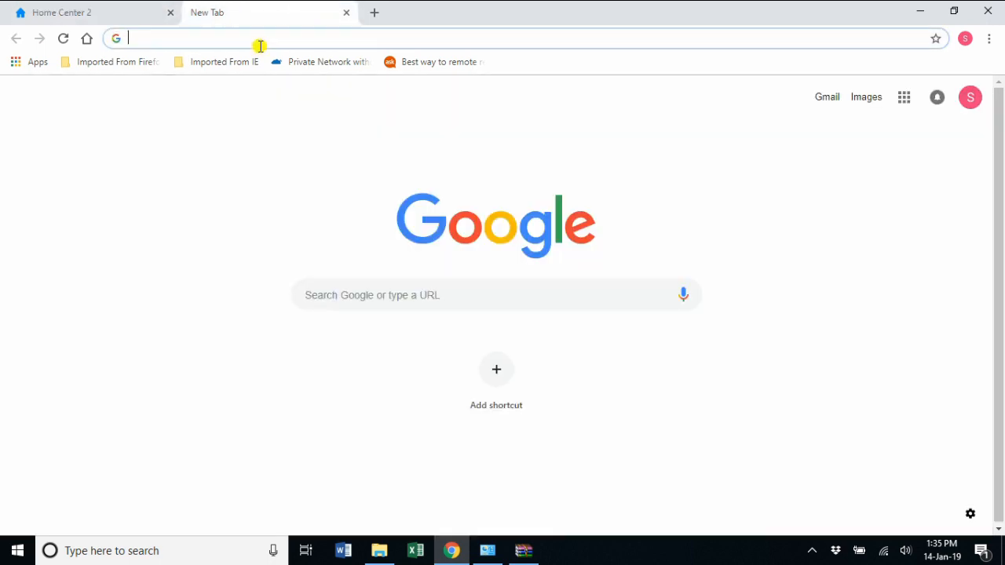
Step: Load 192.168.1.99/api/devices in the new tab to show the device JSON
{"action": "type", "text": "192.168.2.99"}
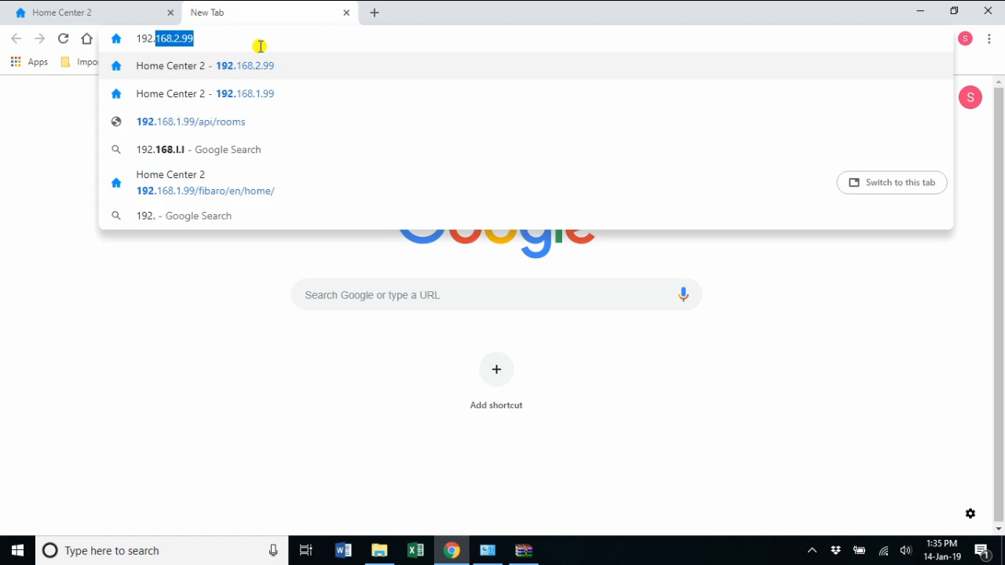
{"action": "type", "text": "192.168."}
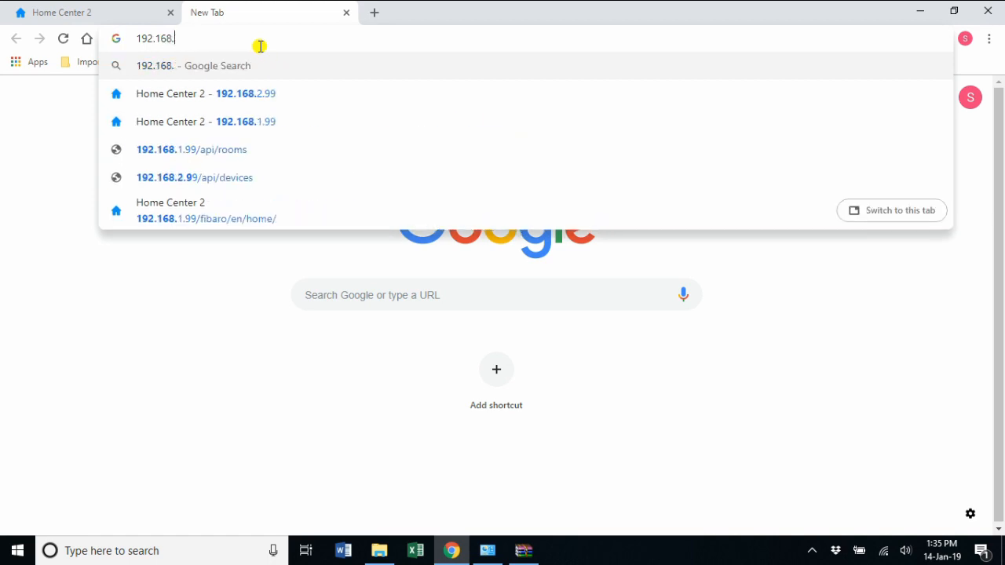
{"action": "type", "text": "1.99/api/"}
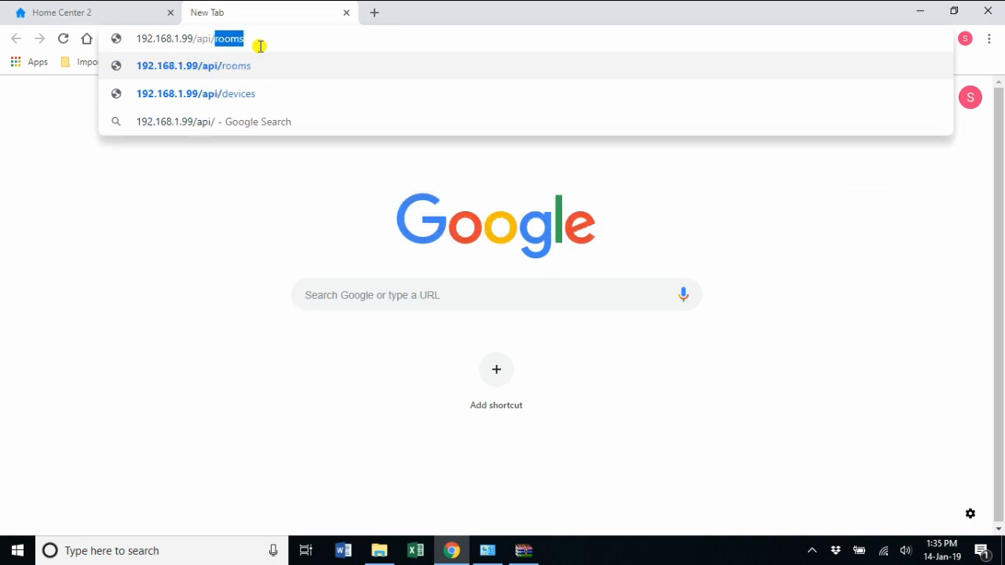
{"action": "left_click", "coordinate": [196, 93]}
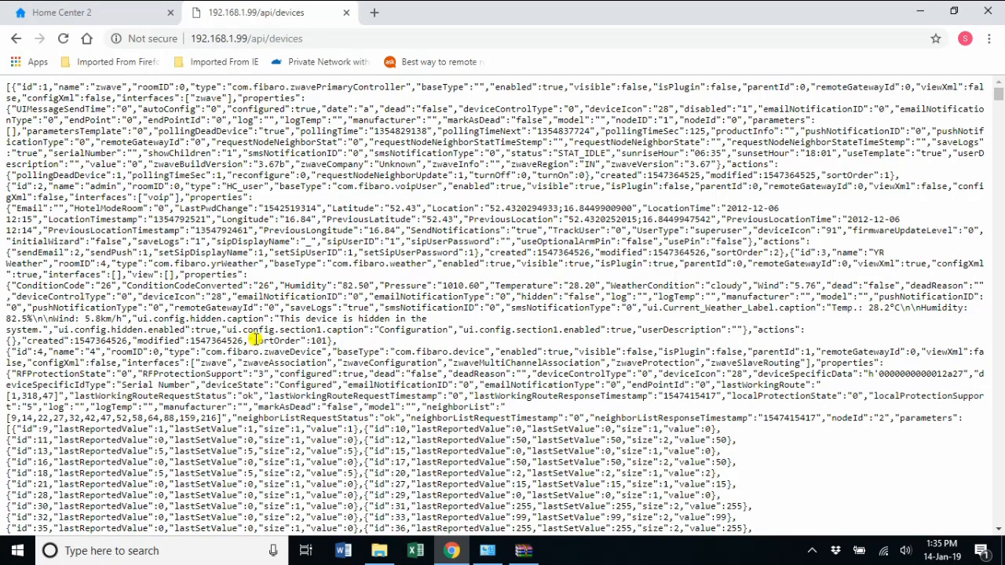
Step: Save the devices JSON page, browsing the Save As dialog to Downloads for myphp
{"action": "right_click", "coordinate": [256, 339]}
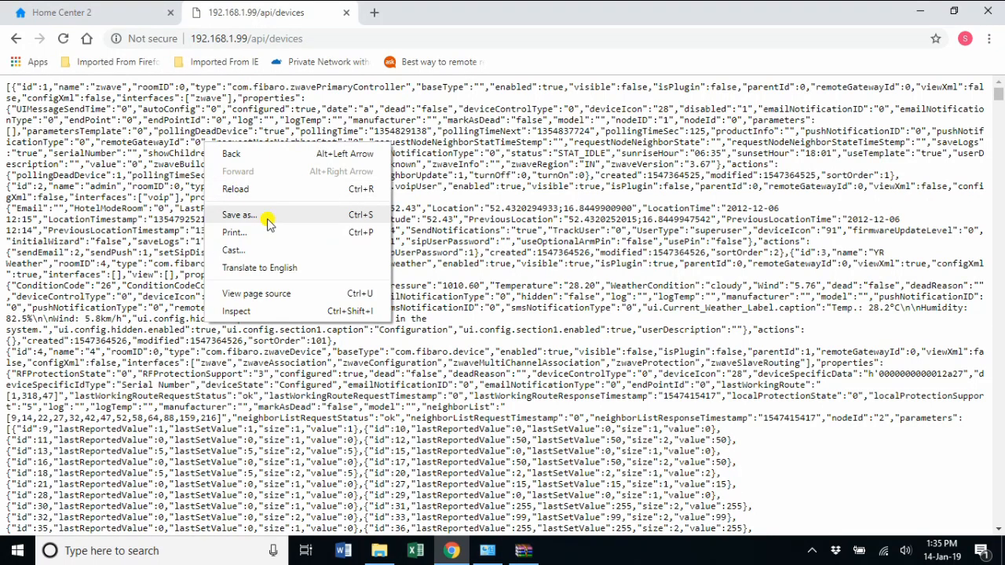
{"action": "left_click", "coordinate": [240, 215]}
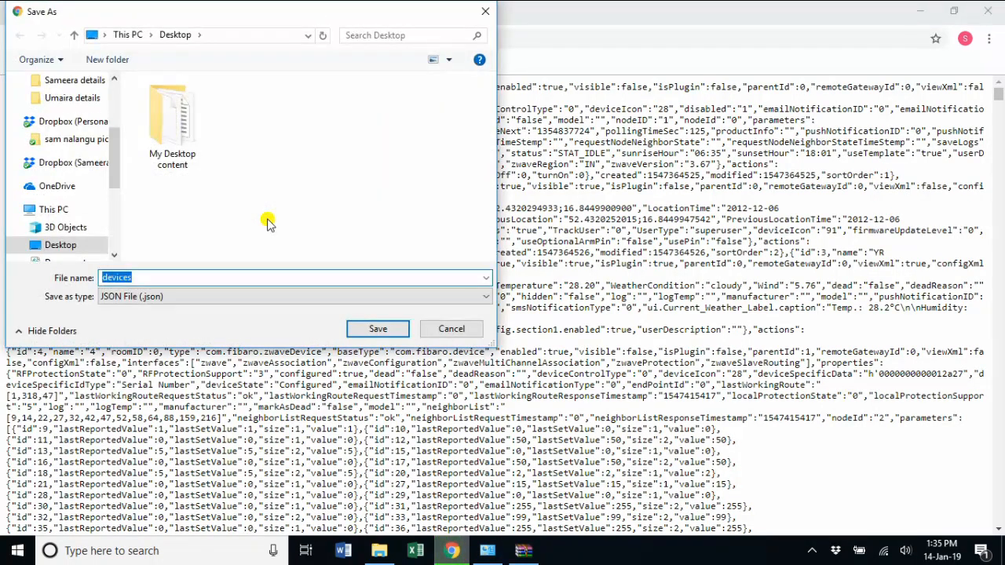
{"action": "scroll", "scroll_direction": "up", "scroll_amount": 3}
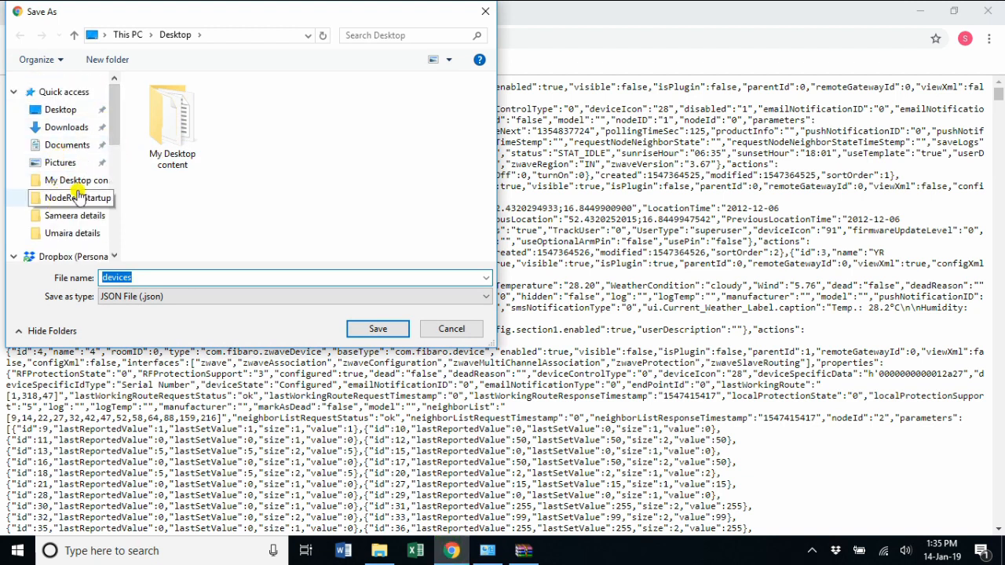
{"action": "left_click", "coordinate": [66, 127]}
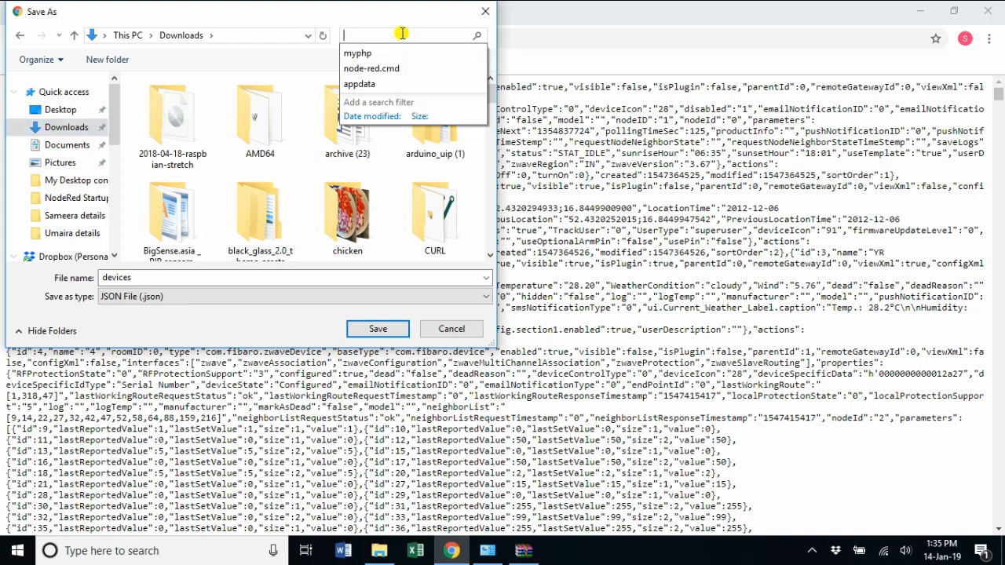
{"action": "left_click", "coordinate": [358, 53]}
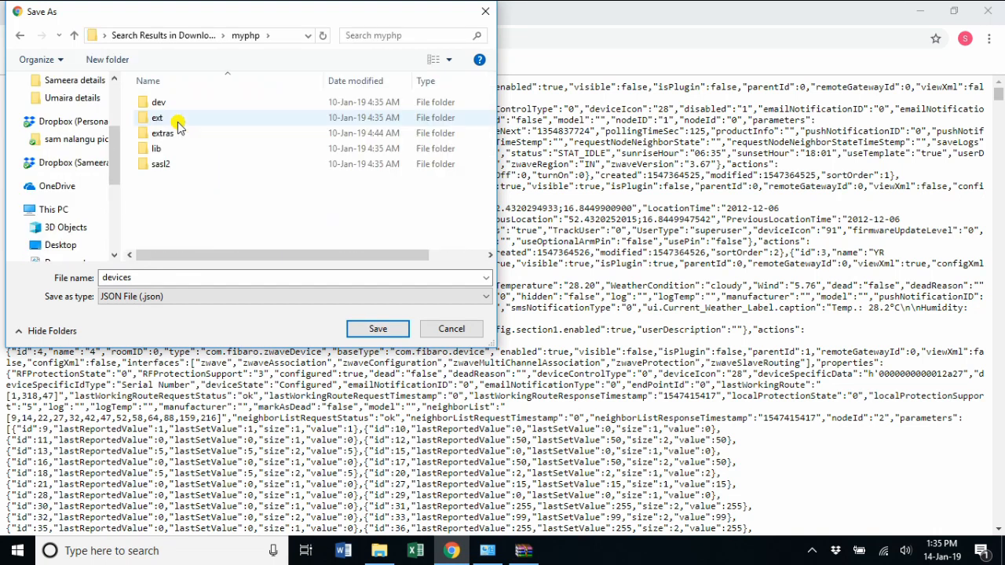
{"action": "mouse_move", "coordinate": [378, 329]}
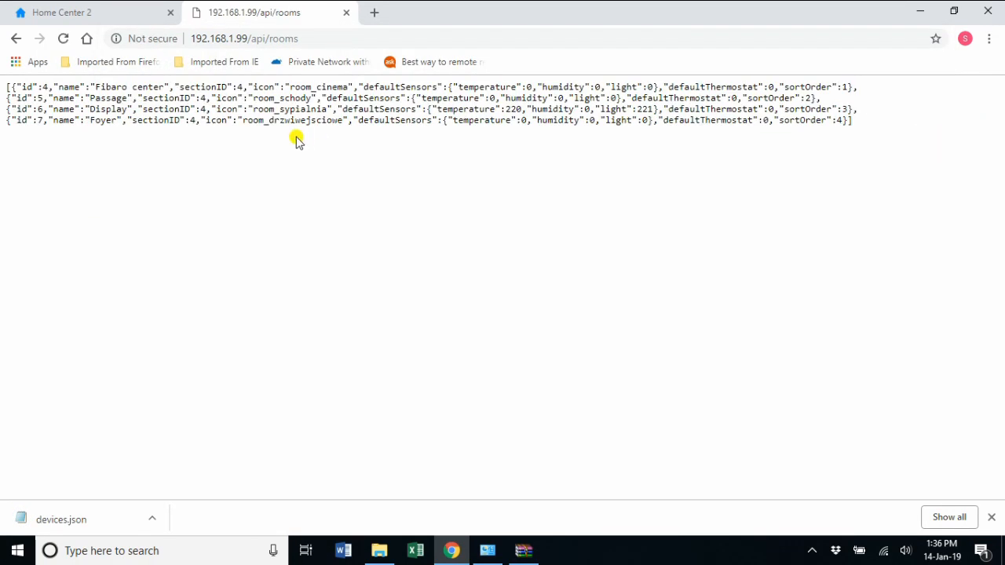
{"action": "mouse_move", "coordinate": [341, 195]}
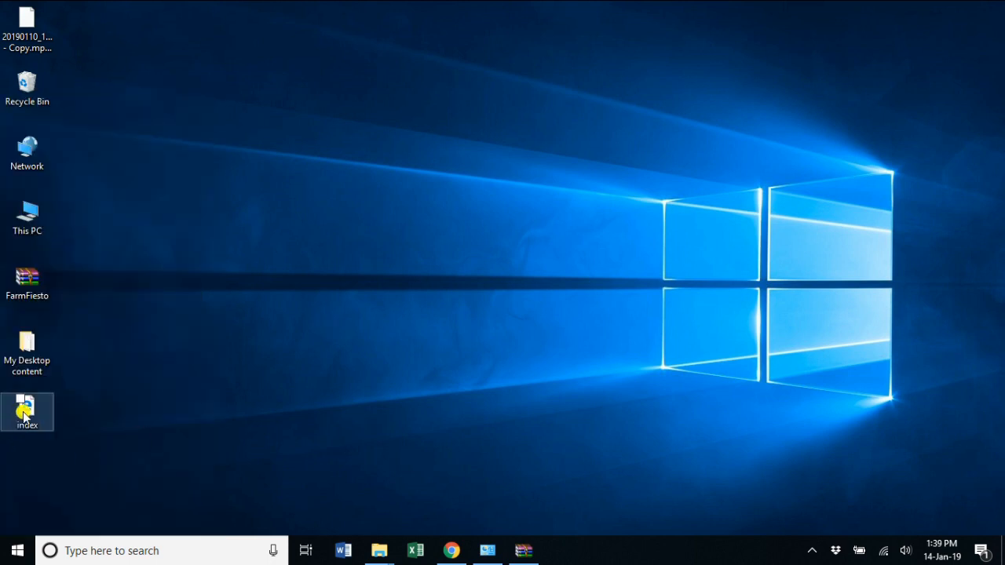
Step: Copy the desktop index file into the myphp folder beside devices.json
{"action": "right_click", "coordinate": [27, 411]}
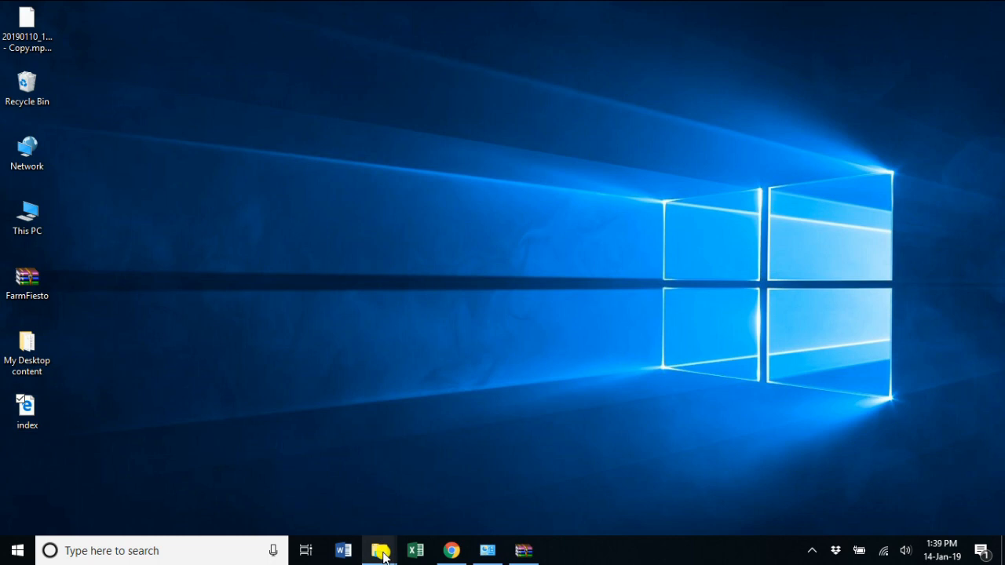
{"action": "left_click", "coordinate": [380, 550]}
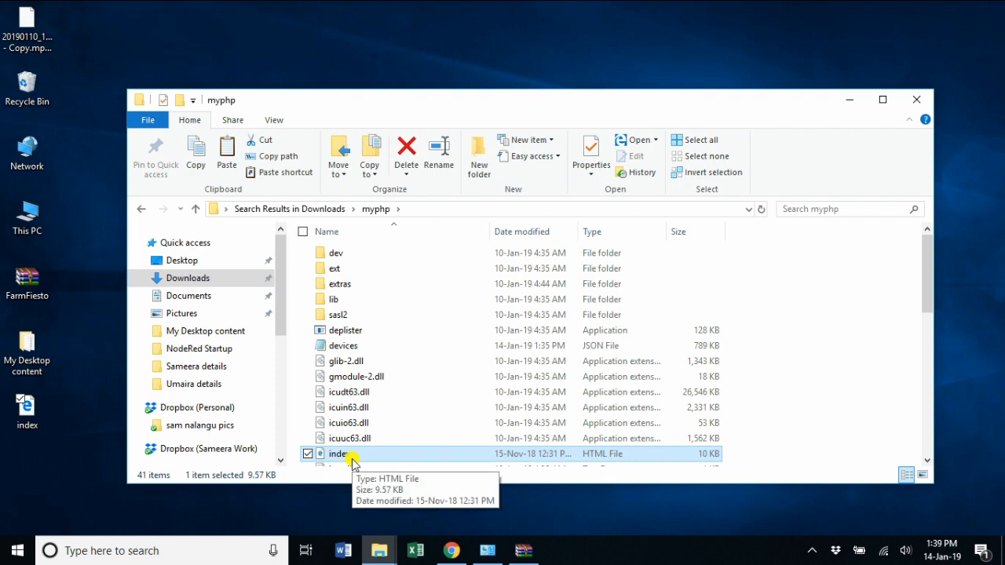
{"action": "mouse_move", "coordinate": [223, 551]}
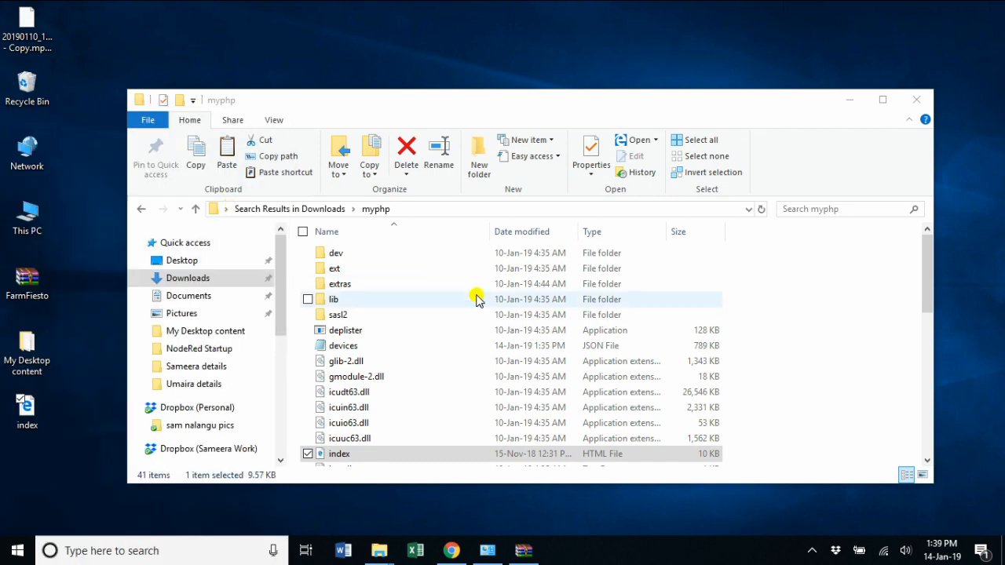
{"action": "left_click", "coordinate": [559, 551]}
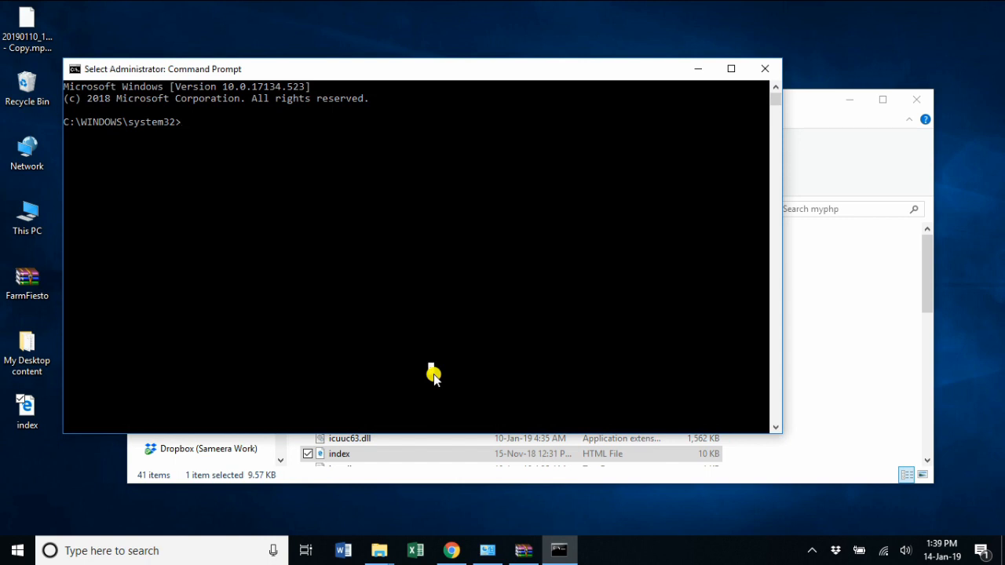
Step: Change the Command Prompt directory from system32 to C:\Users\dell\Downloads\myphp
{"action": "type", "text": "cd"}
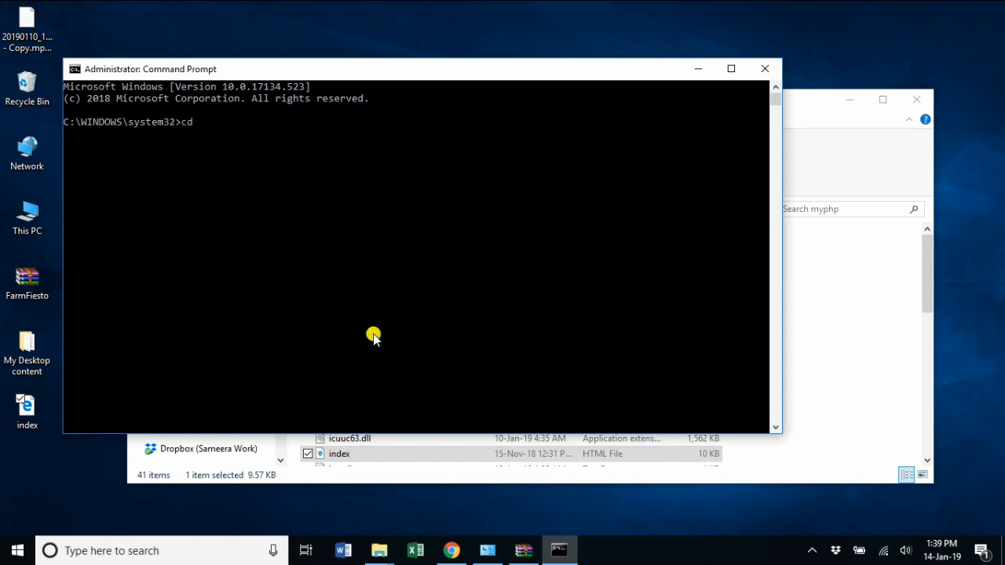
{"action": "type", "text": ".."}
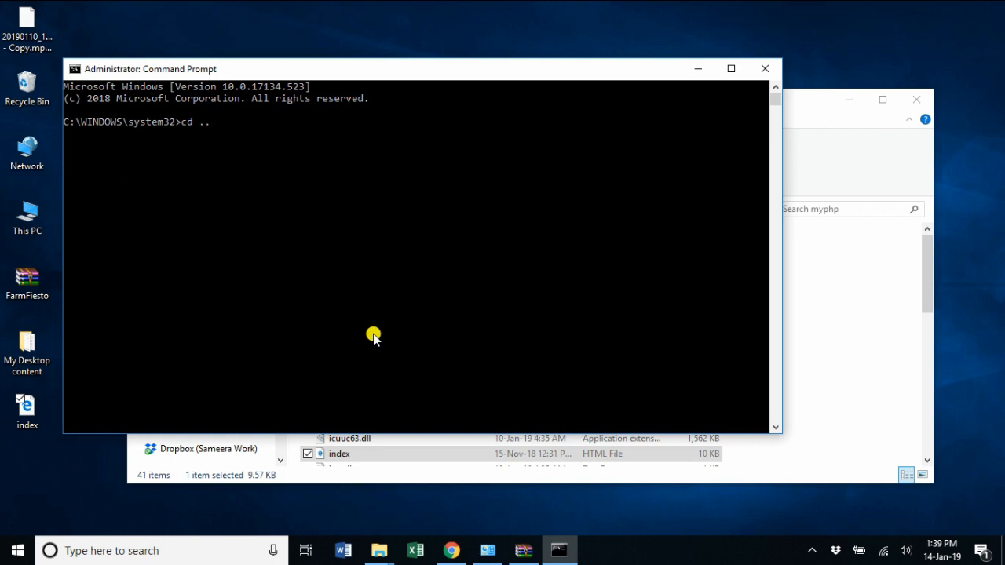
{"action": "key", "text": "Return"}
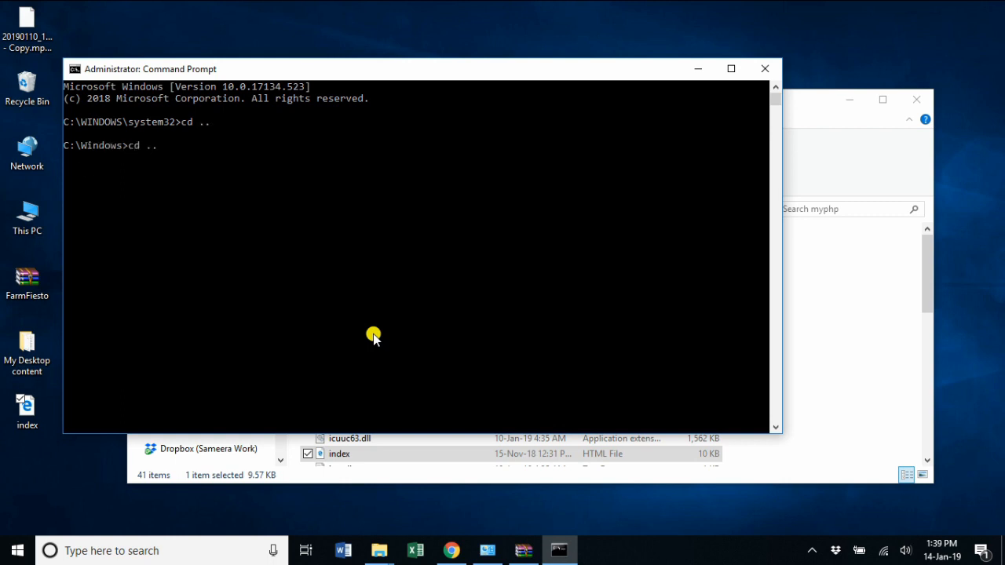
{"action": "mouse_move", "coordinate": [378, 551]}
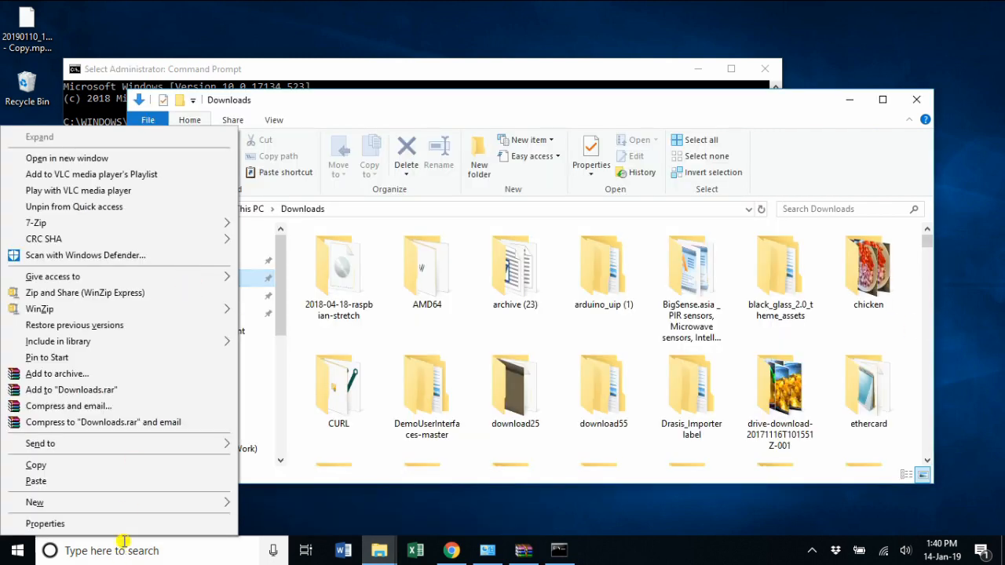
{"action": "left_click", "coordinate": [45, 523]}
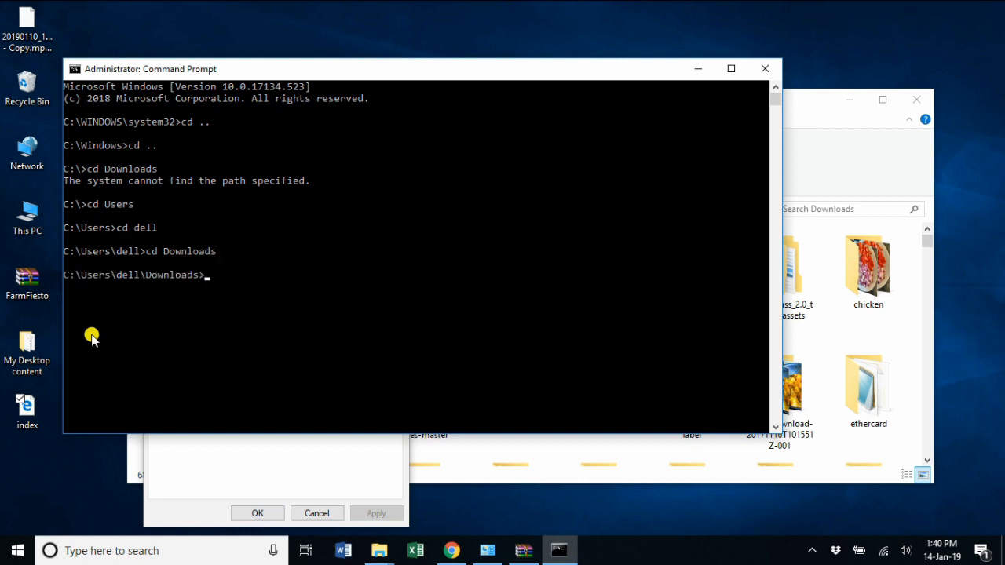
{"action": "type", "text": "cd m"}
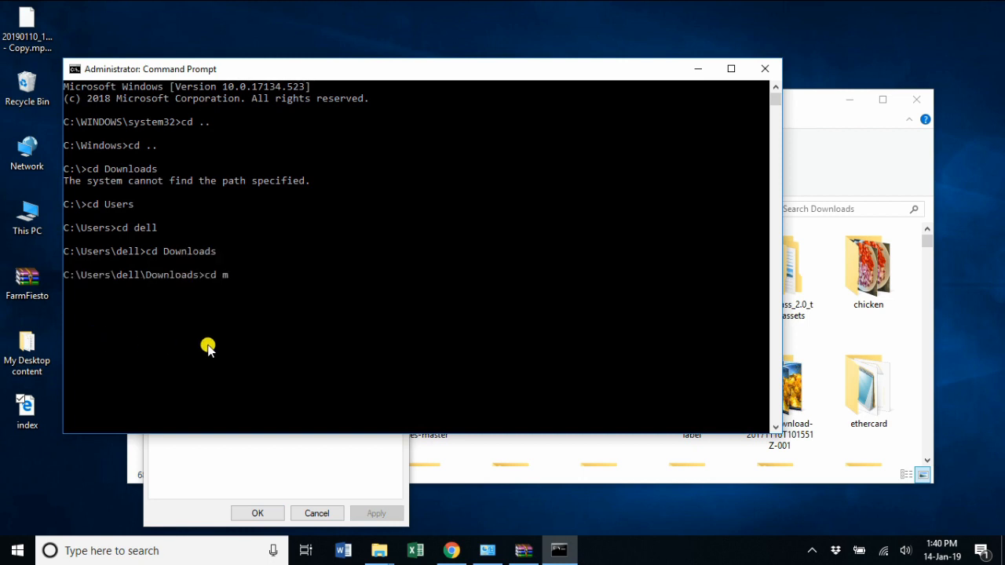
{"action": "type", "text": "ph"}
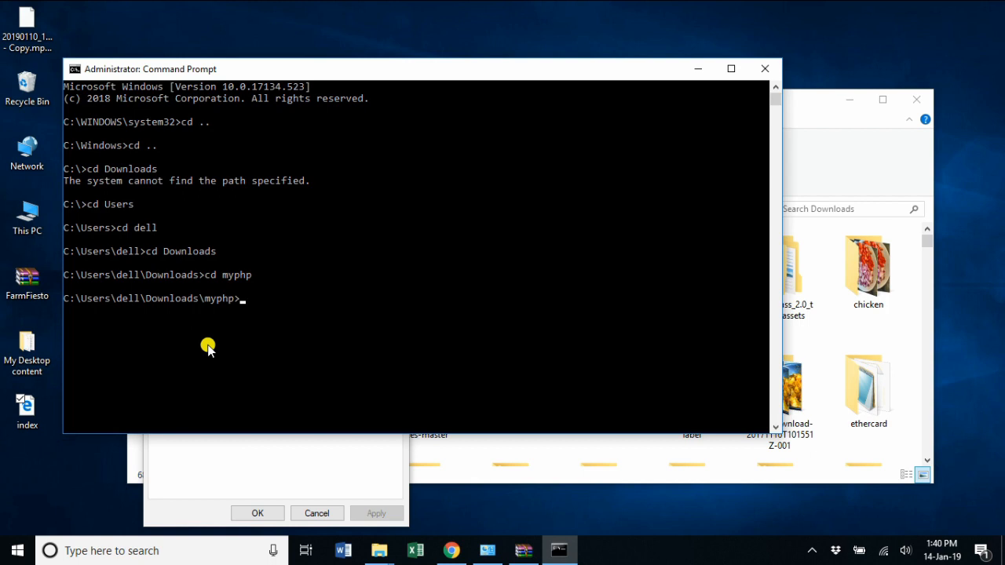
Step: Run 'php -S localhost:8089' to start PHP's built-in server from myphp
{"action": "type", "text": "php"}
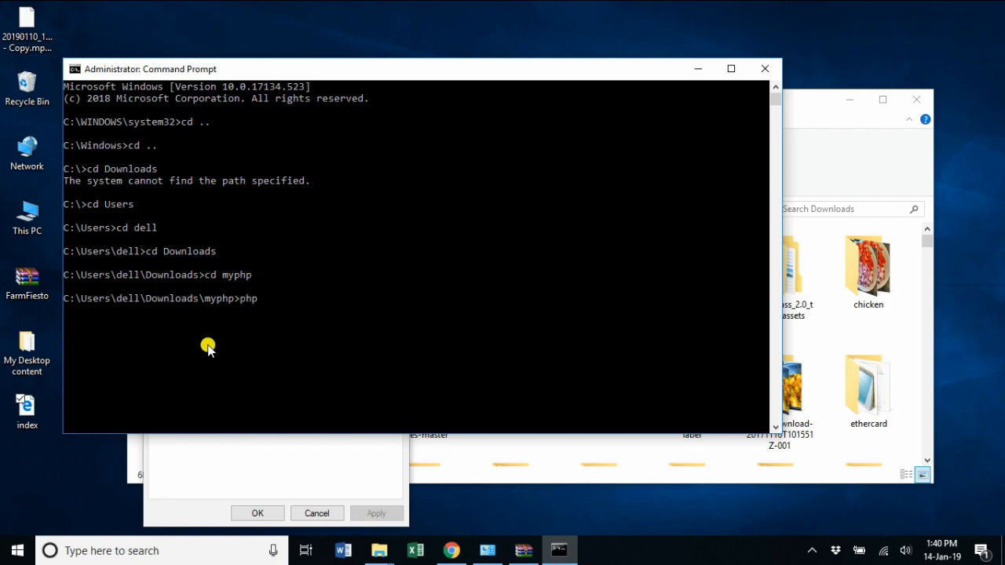
{"action": "type", "text": "-S"}
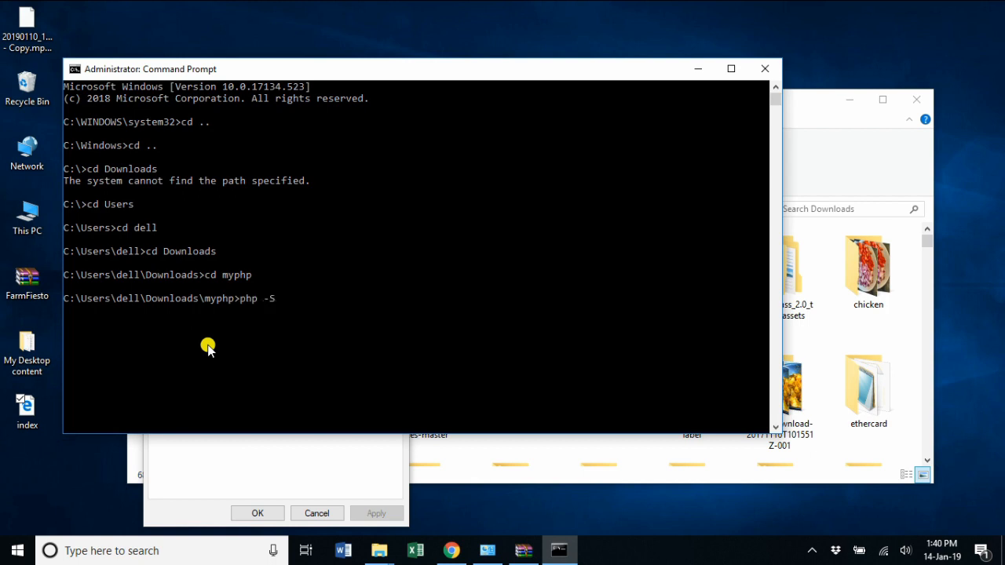
{"action": "type", "text": "localhost"}
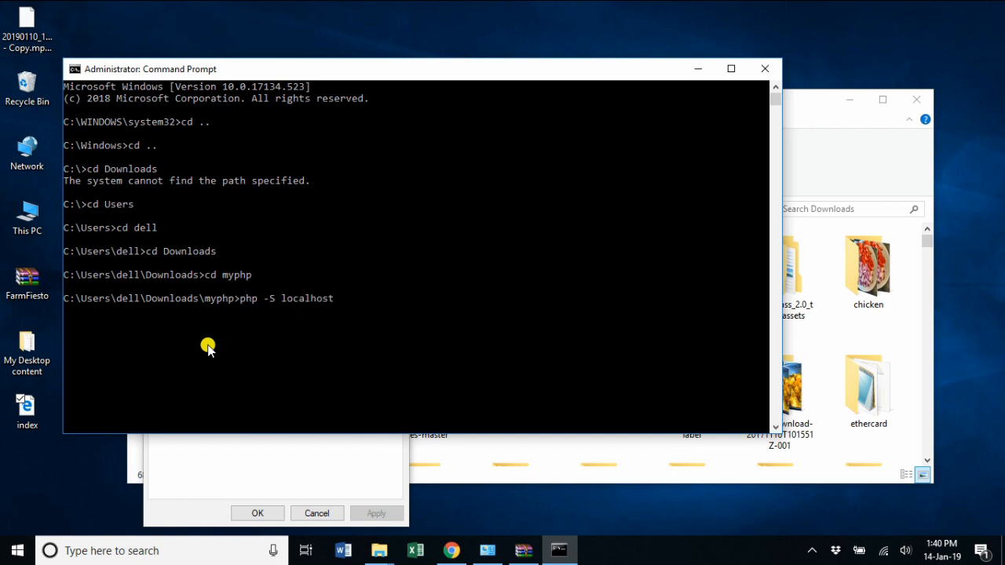
{"action": "type", "text": ":"}
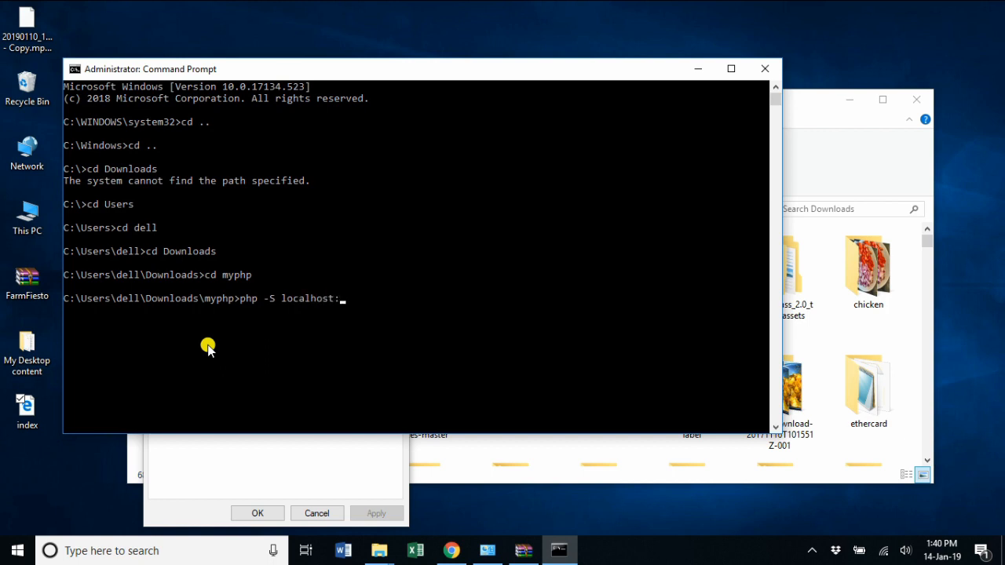
{"action": "type", "text": "808"}
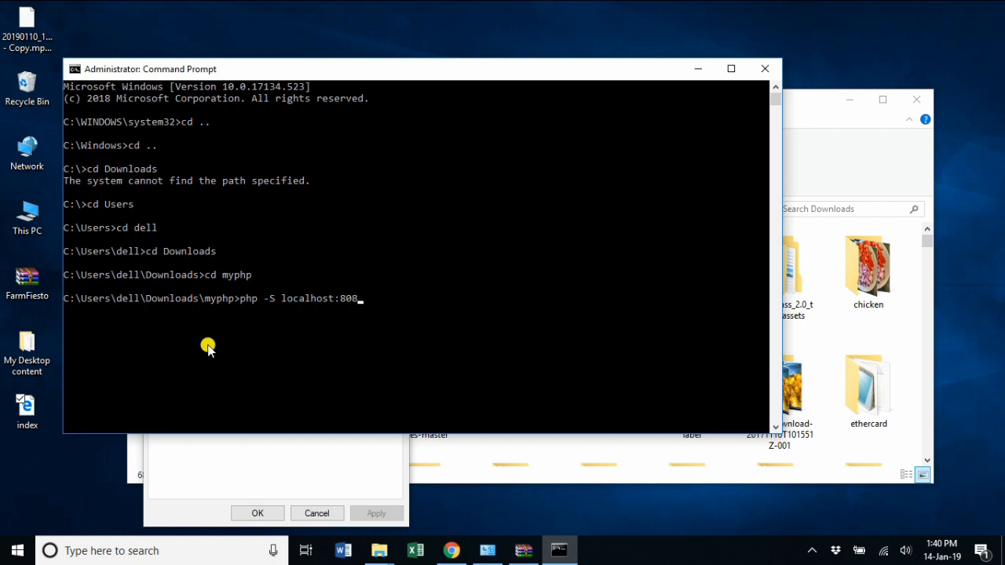
{"action": "type", "text": "9"}
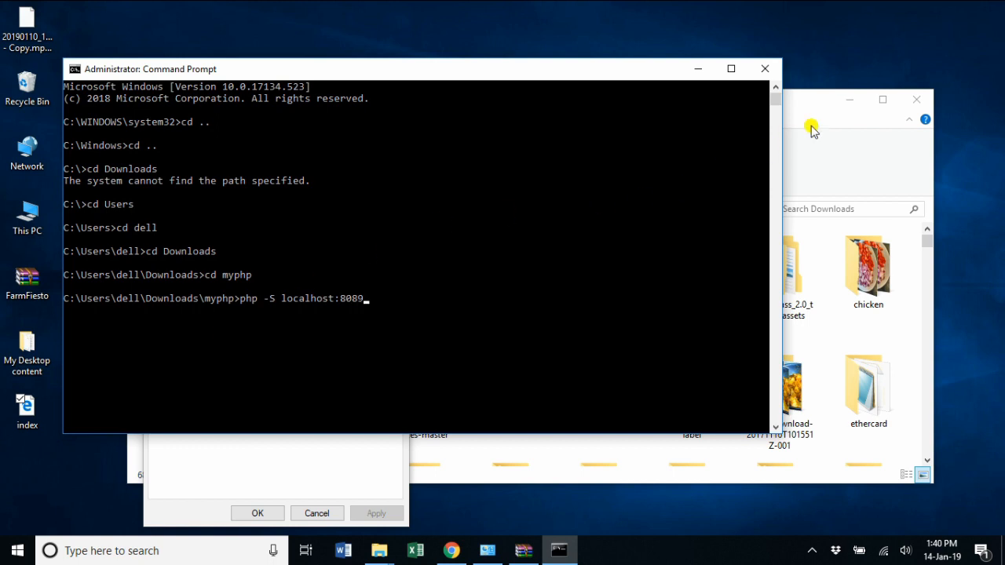
{"action": "key", "text": "Return"}
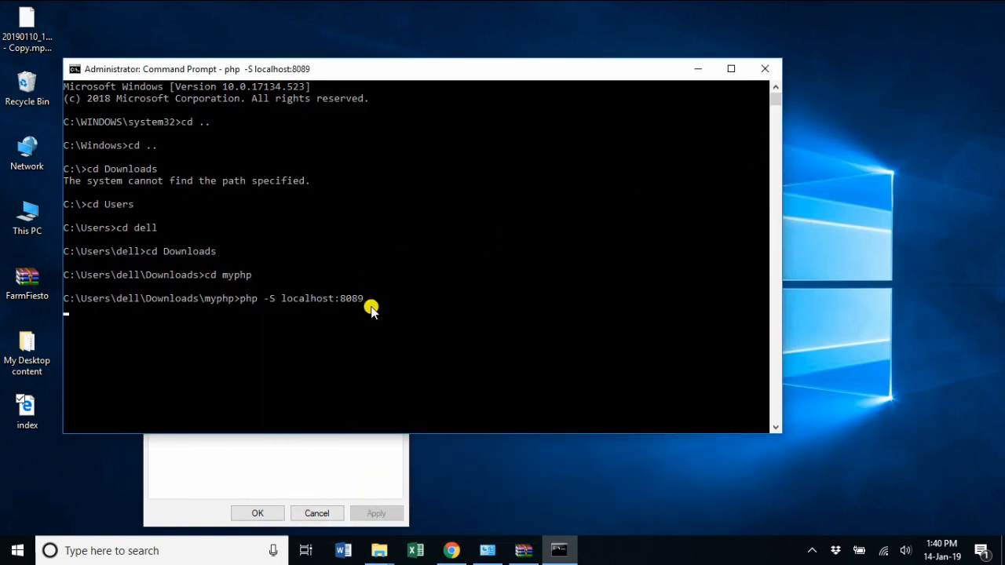
{"action": "key", "text": "Return"}
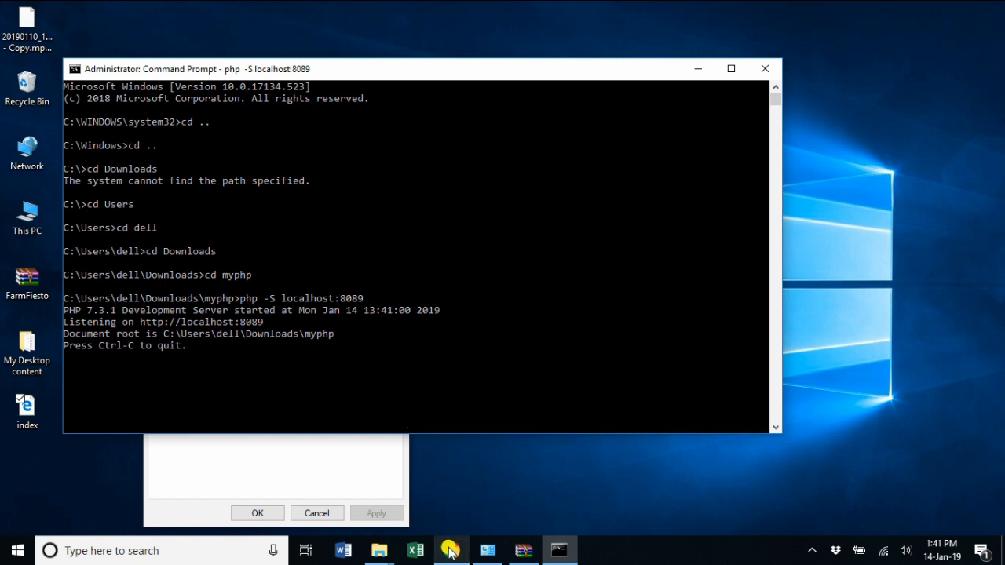
{"action": "mouse_move", "coordinate": [450, 550]}
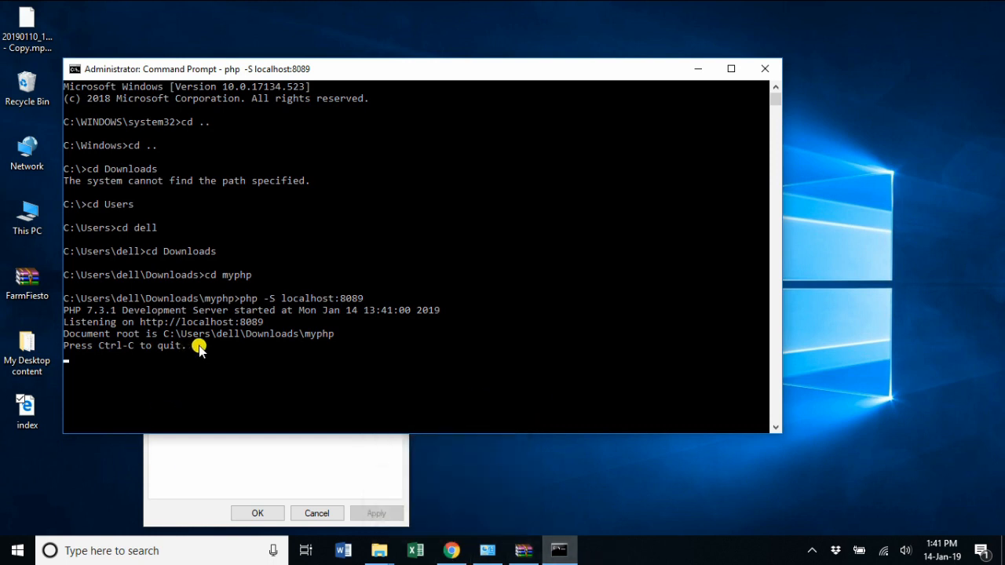
{"action": "mouse_move", "coordinate": [254, 336]}
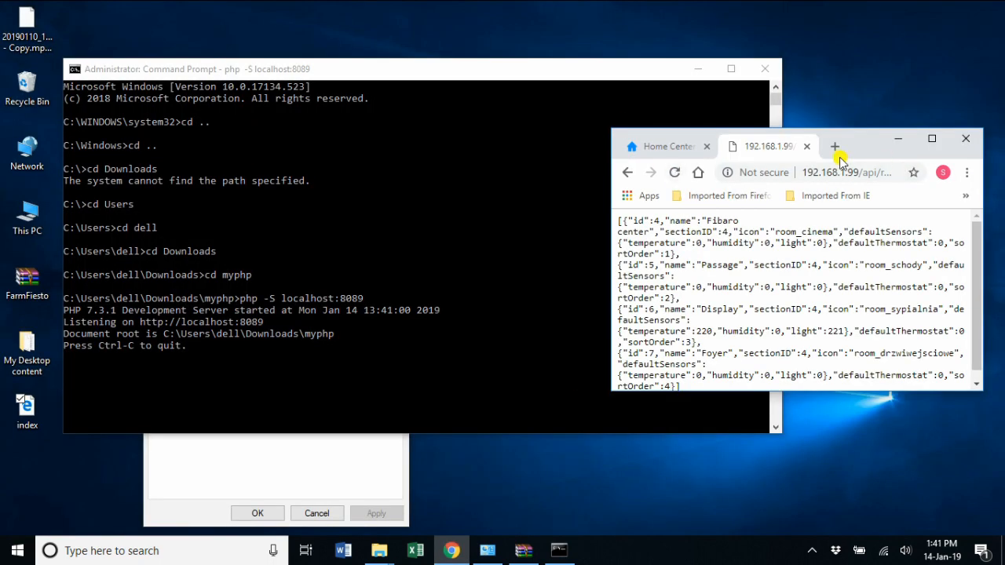
Step: Open a new Chrome tab and enter the localhost:8089 address for the network page
{"action": "left_click", "coordinate": [834, 146]}
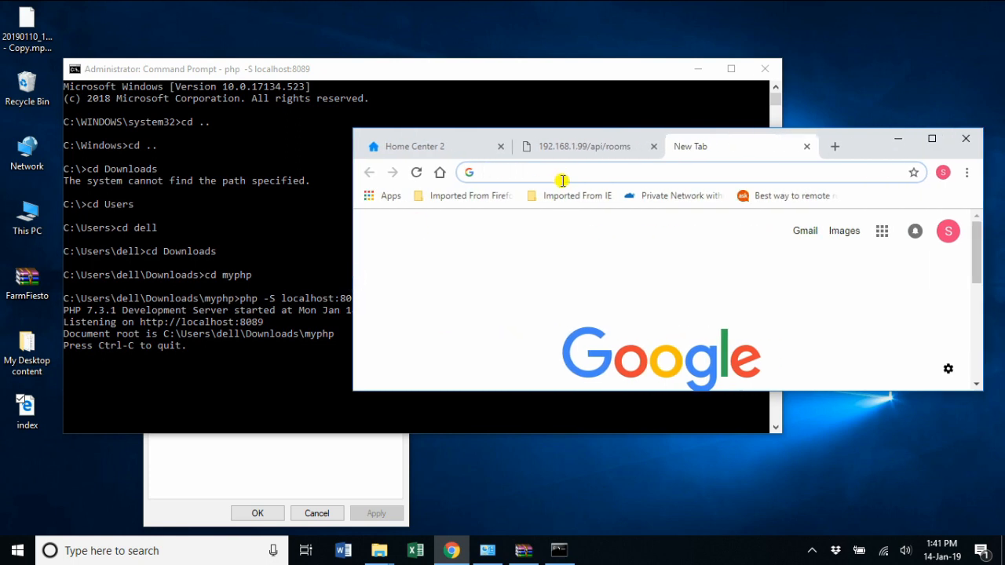
{"action": "type", "text": "local"}
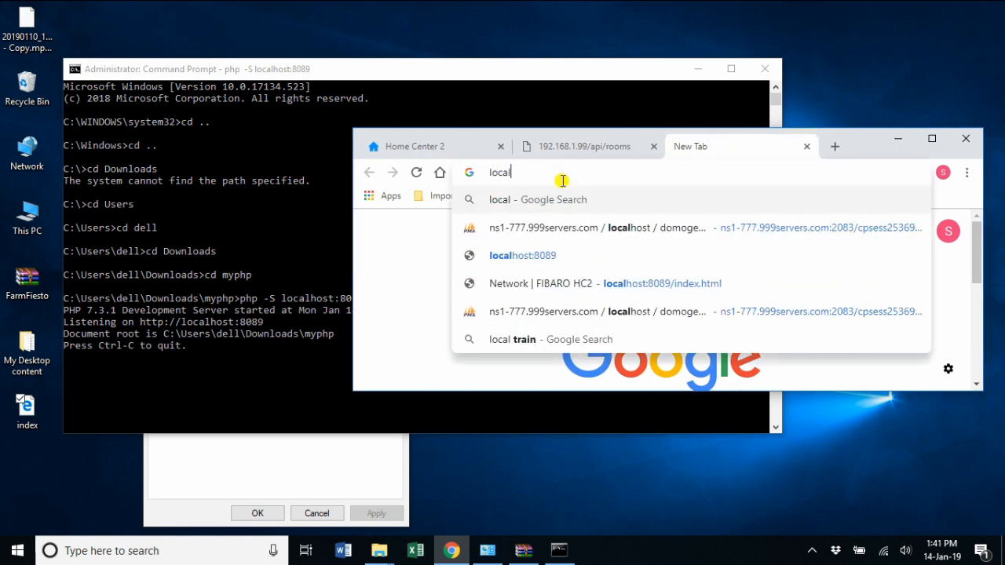
{"action": "type", "text": "host"}
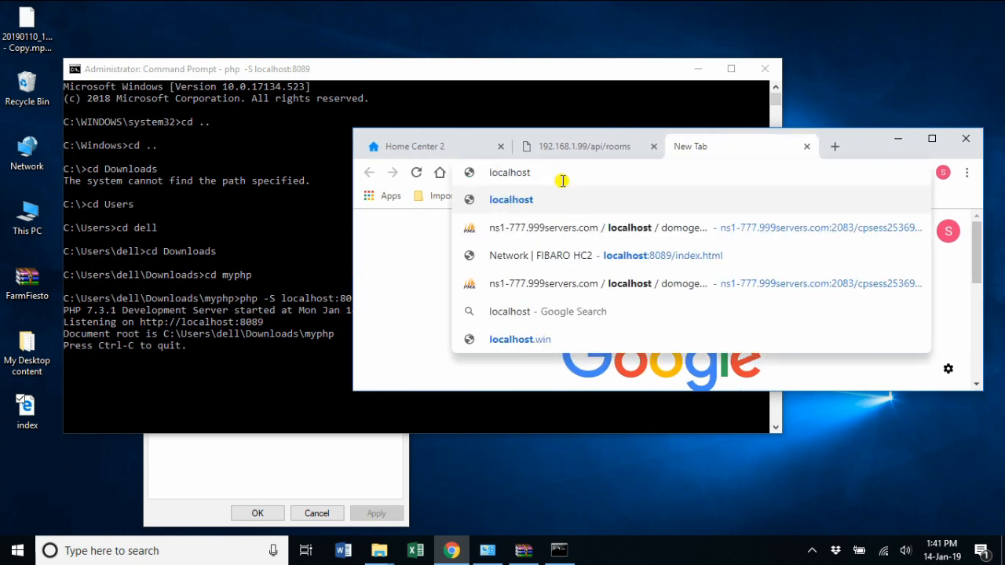
{"action": "type", "text": ":809"}
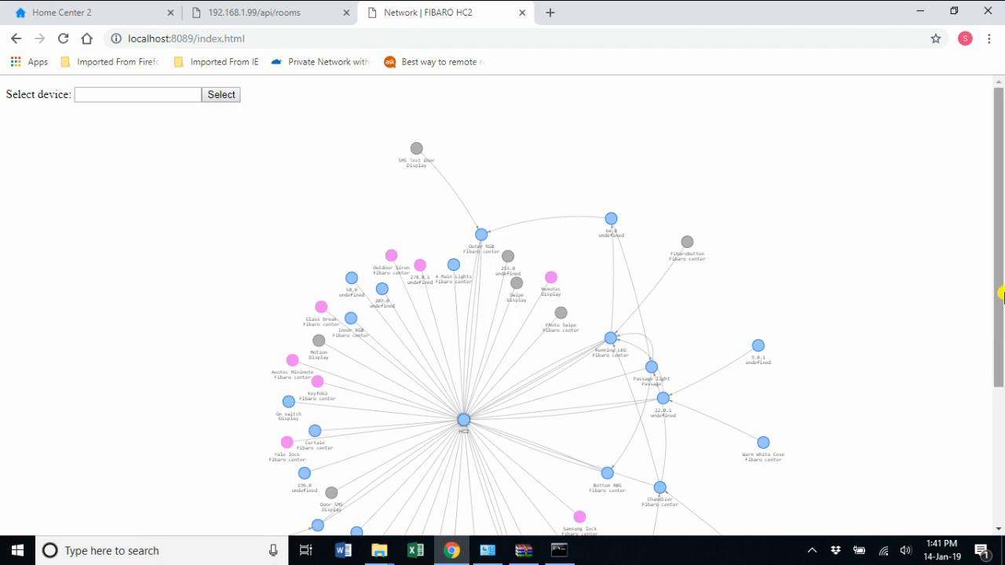
Step: Select the central HC2 hub node to inspect its links to Running LED, Passage light and Chandlier
{"action": "scroll", "scroll_direction": "down", "scroll_amount": 3}
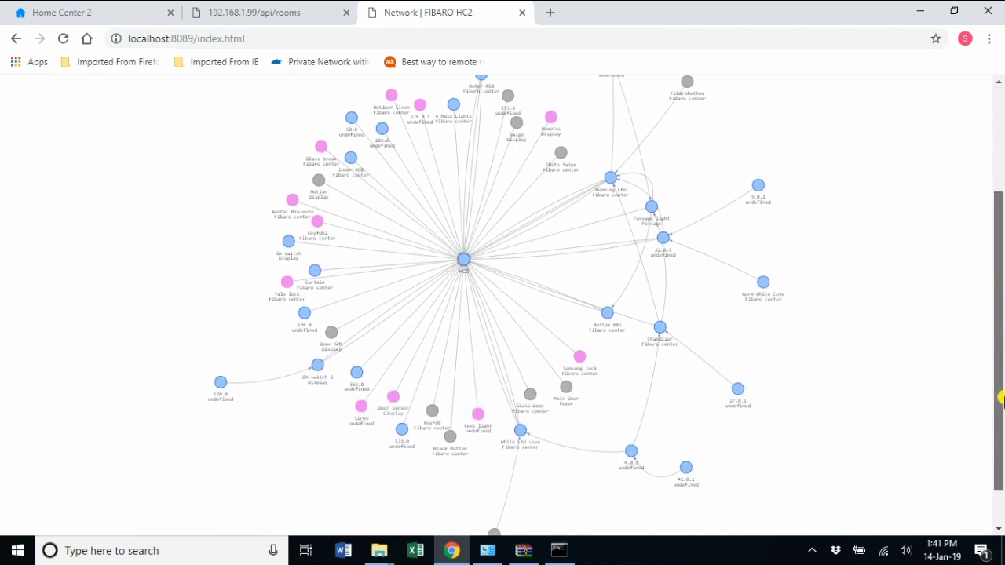
{"action": "mouse_move", "coordinate": [521, 326]}
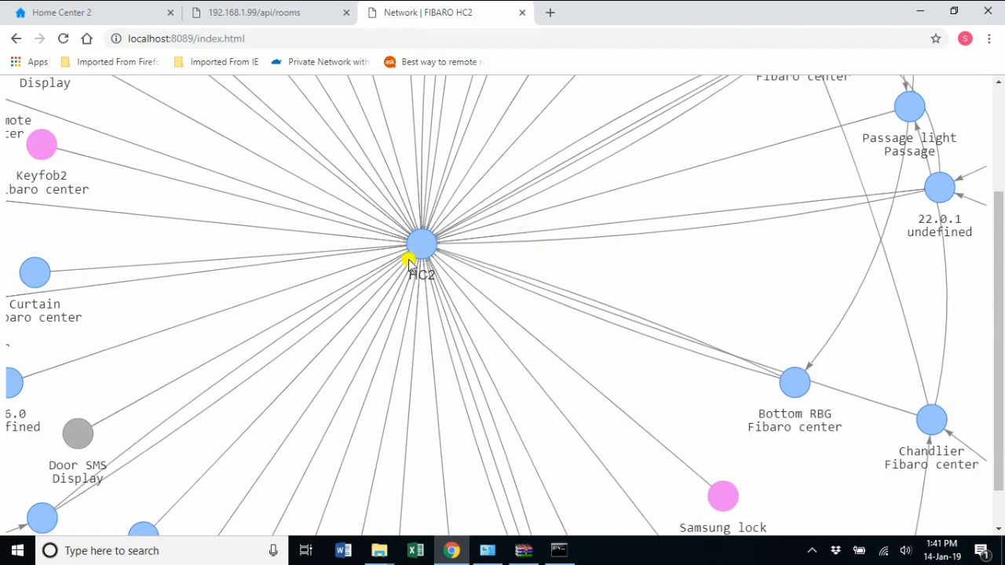
{"action": "left_click", "coordinate": [423, 246]}
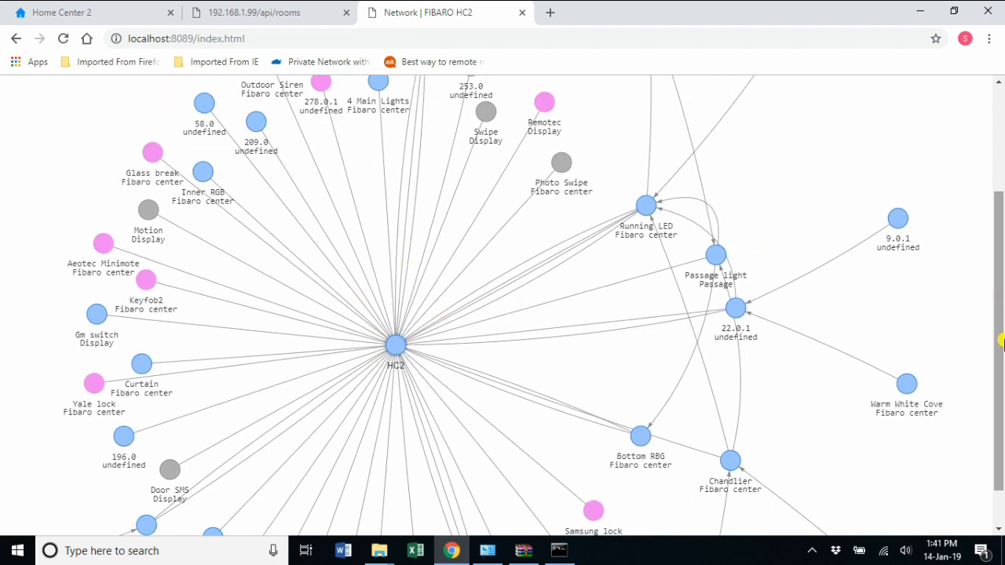
{"action": "scroll", "scroll_direction": "down", "scroll_amount": 3}
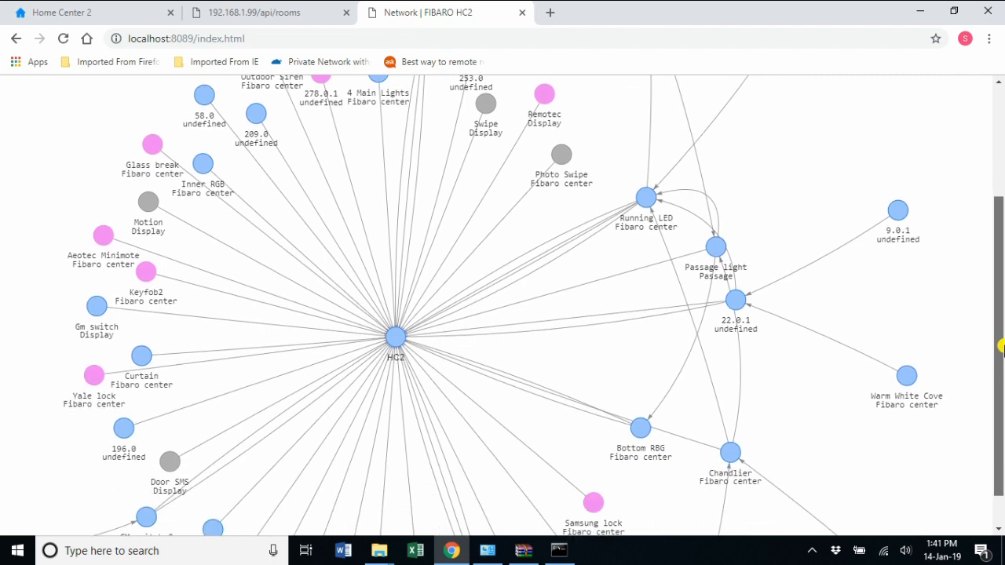